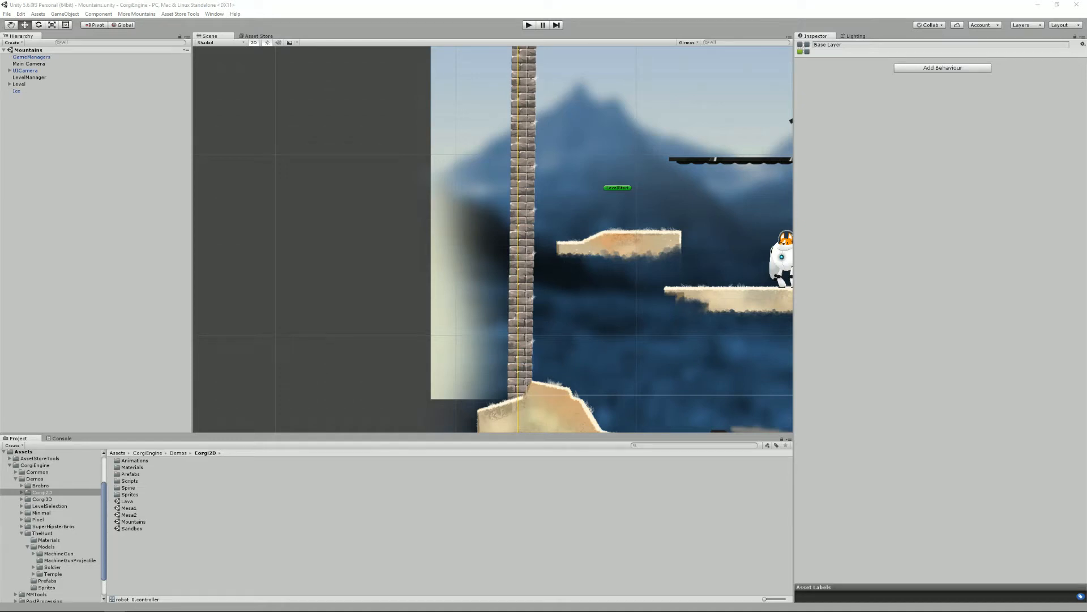
- Run the Mountains demo scene in play mode to watch the robot character
left_click(528, 25)
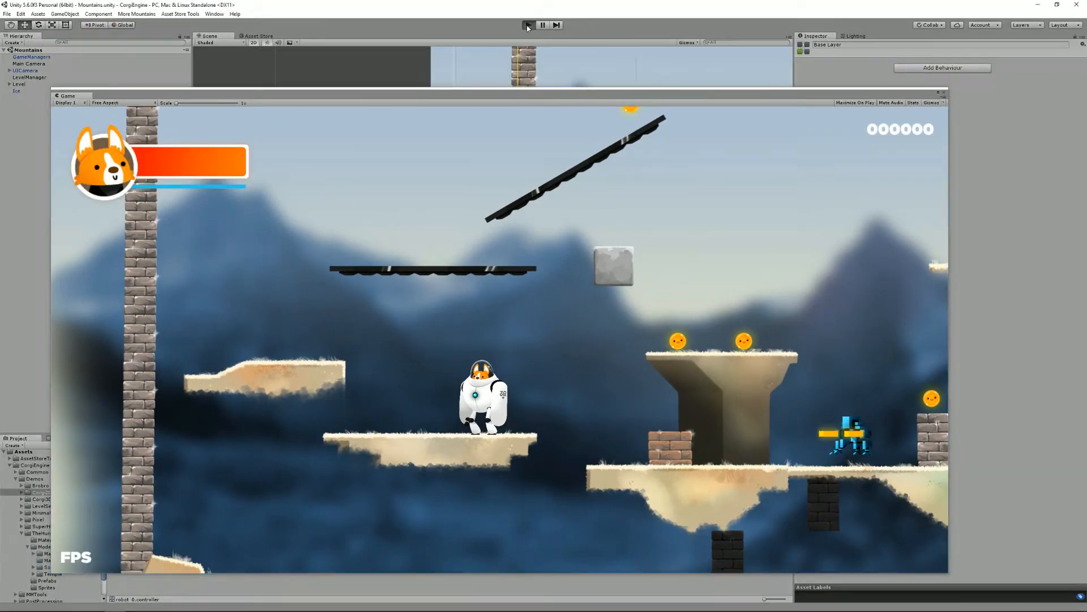
left_click(528, 25)
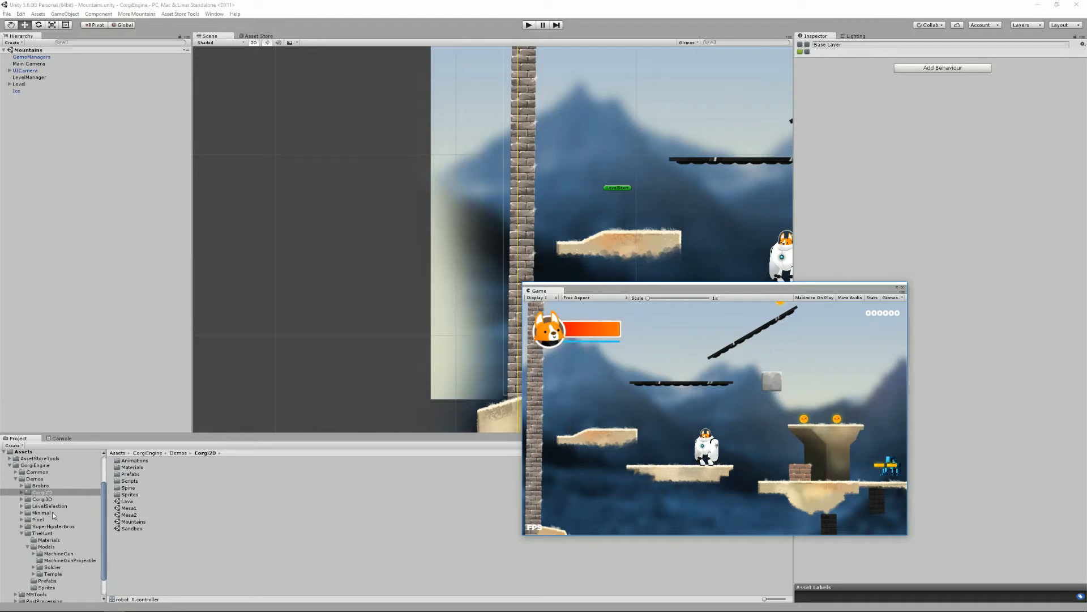
- Open the MinimalLevel scene from the Minimal demo folder
left_click(41, 513)
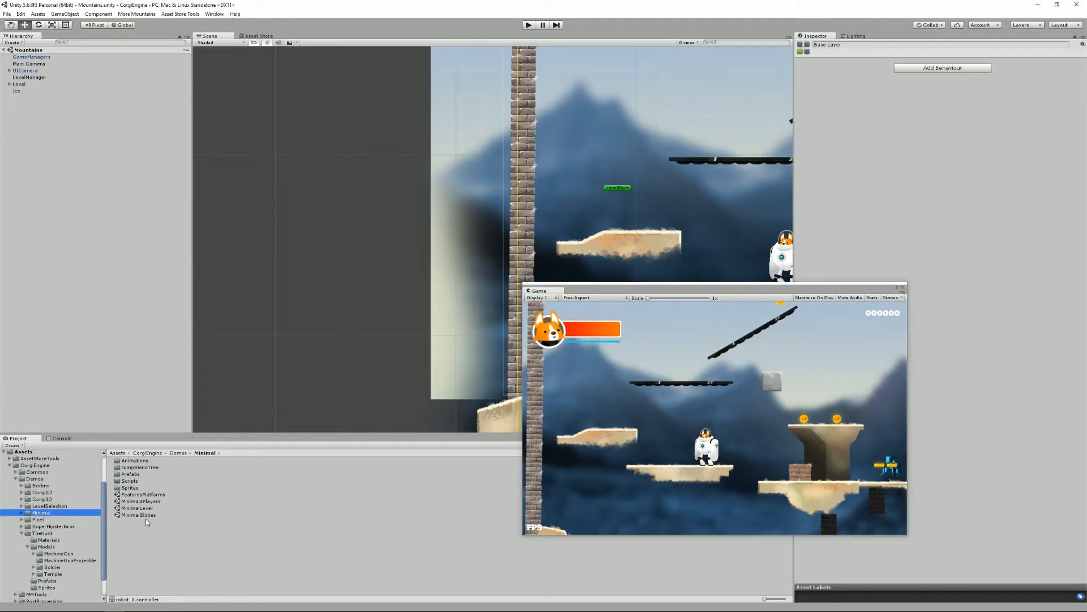
double_click(136, 507)
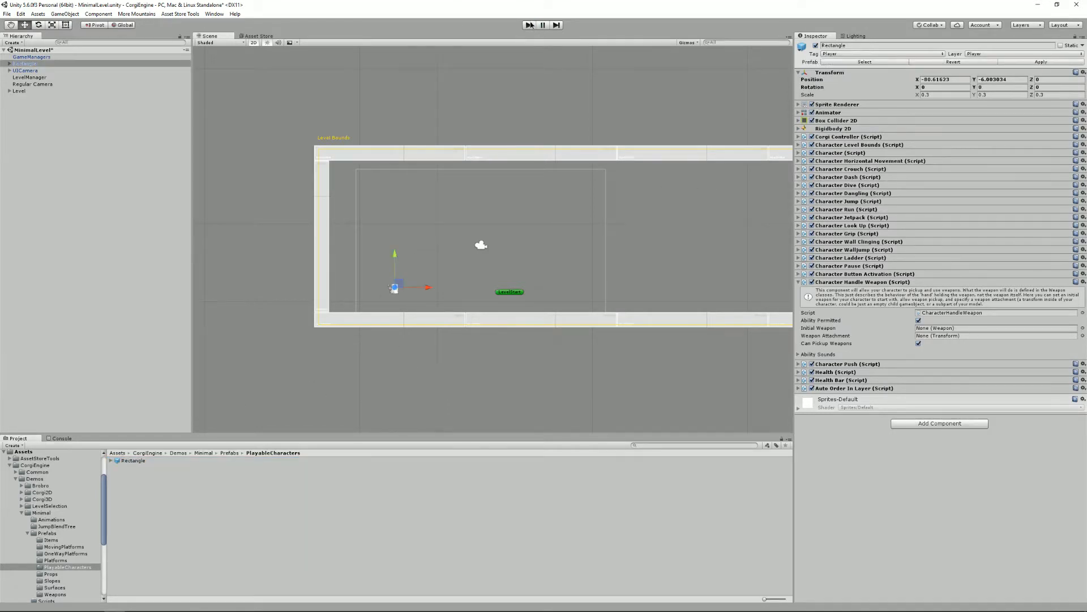
left_click(530, 25)
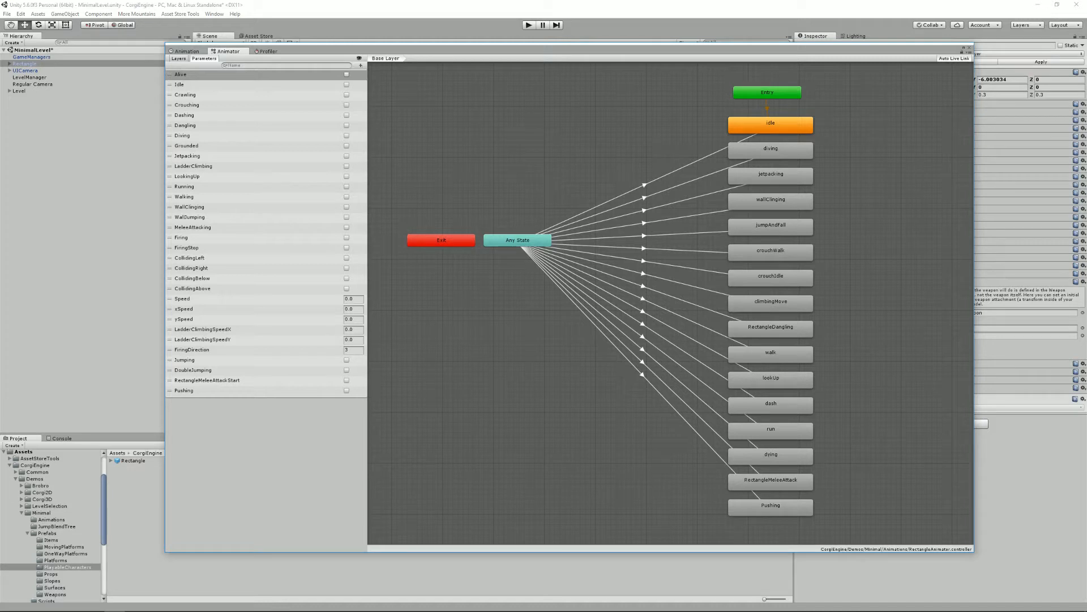
mouse_move(747, 54)
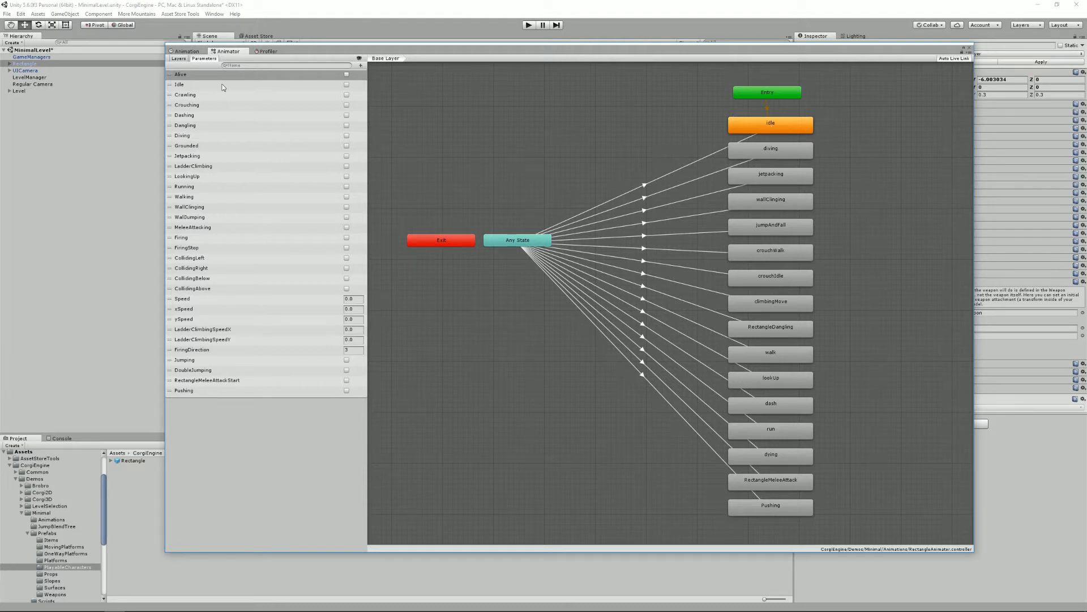
mouse_move(256, 362)
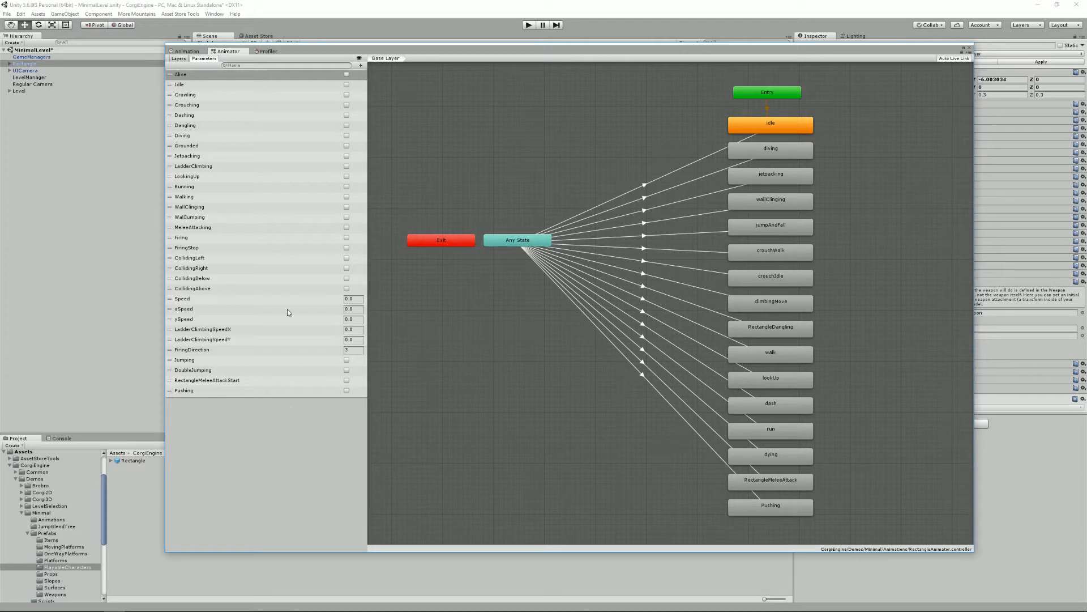
mouse_move(782, 490)
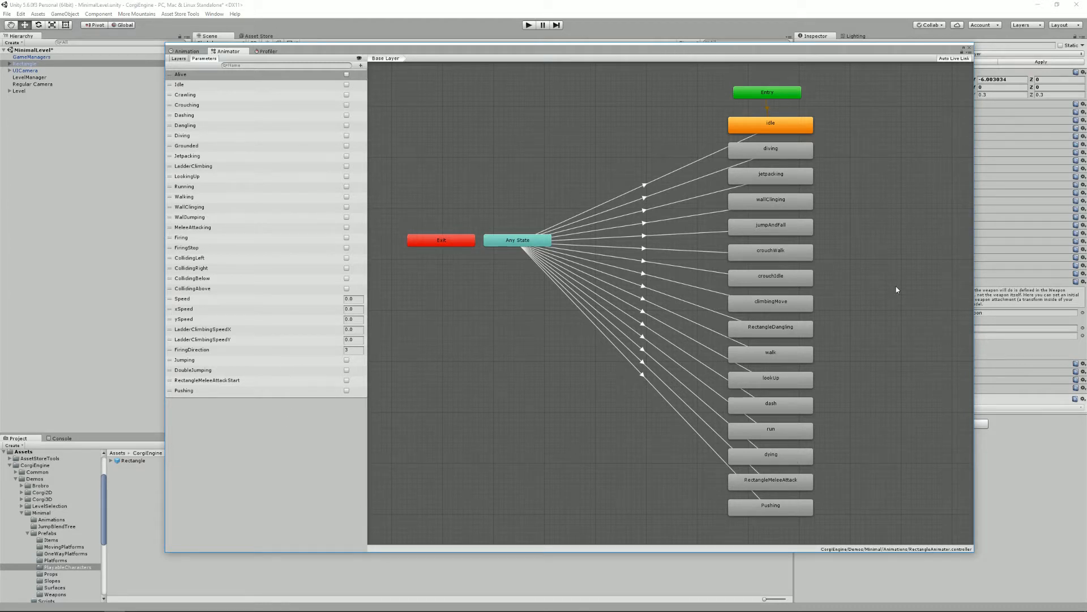
mouse_move(707, 169)
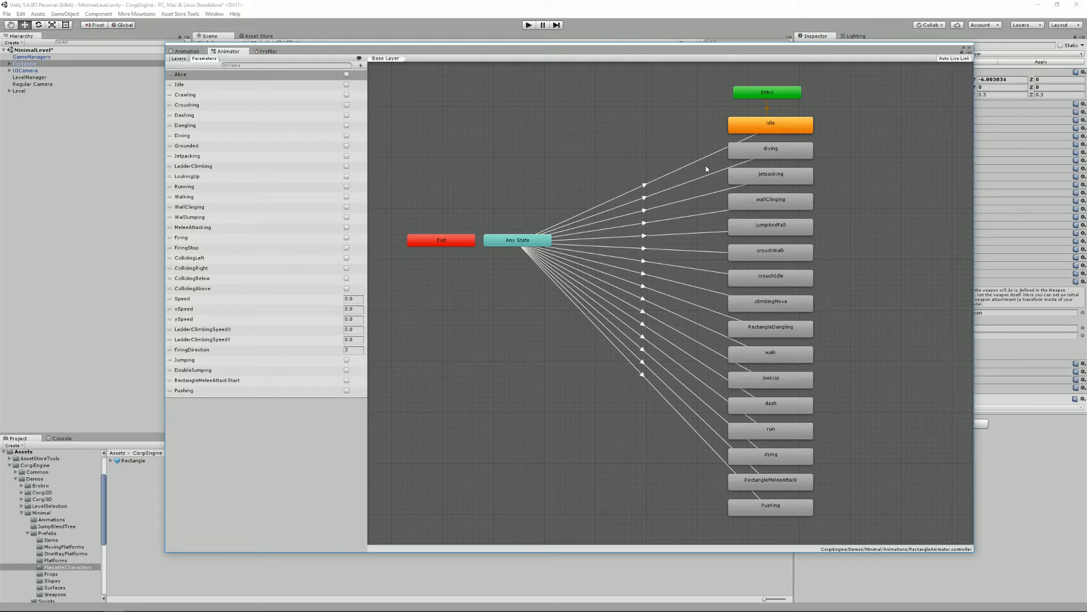
mouse_move(824, 455)
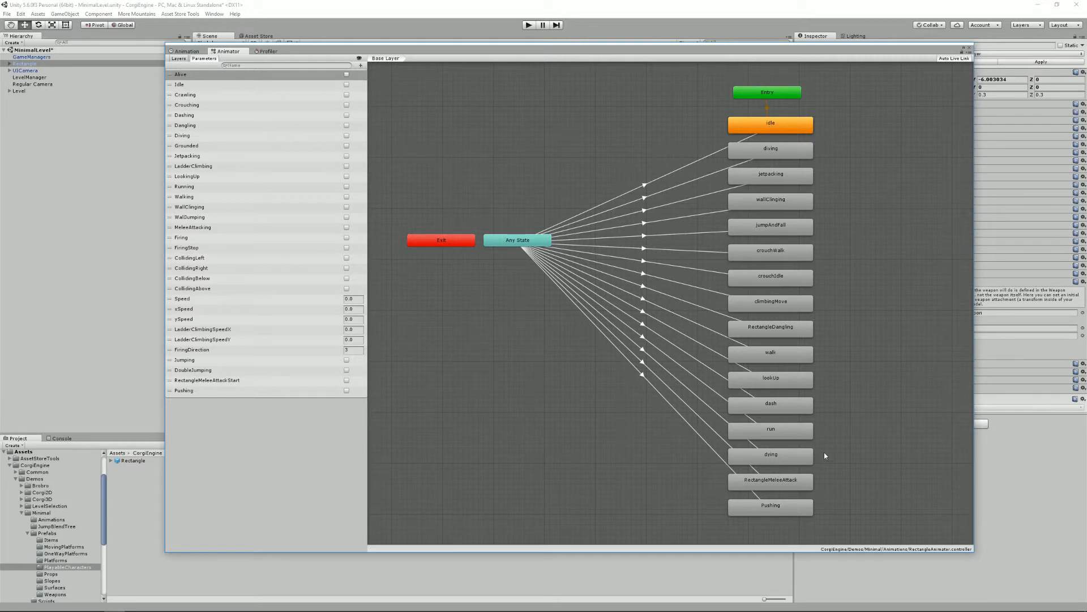
mouse_move(603, 266)
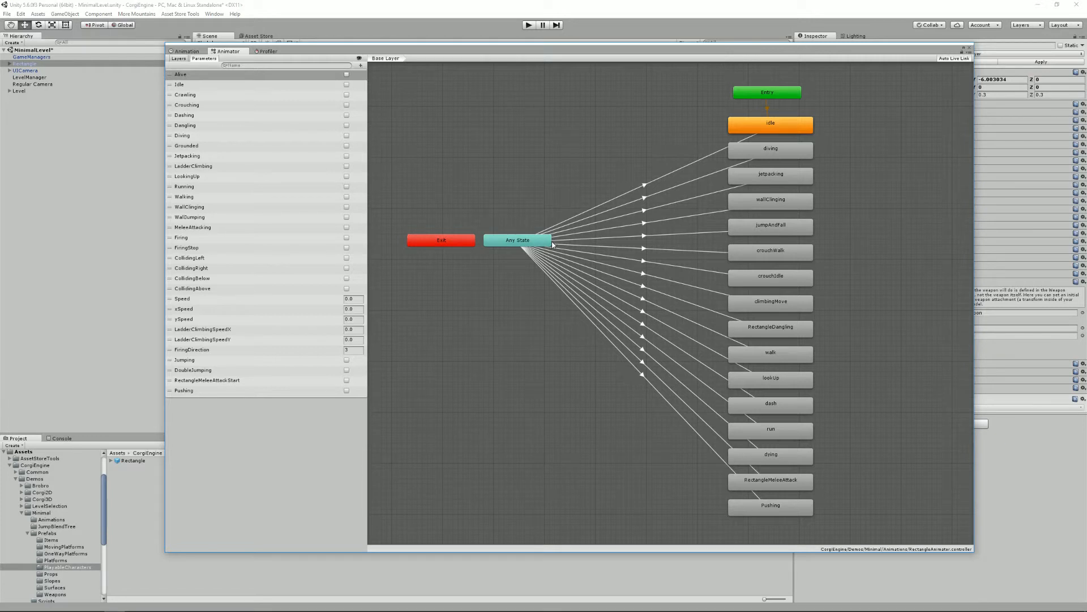
mouse_move(753, 213)
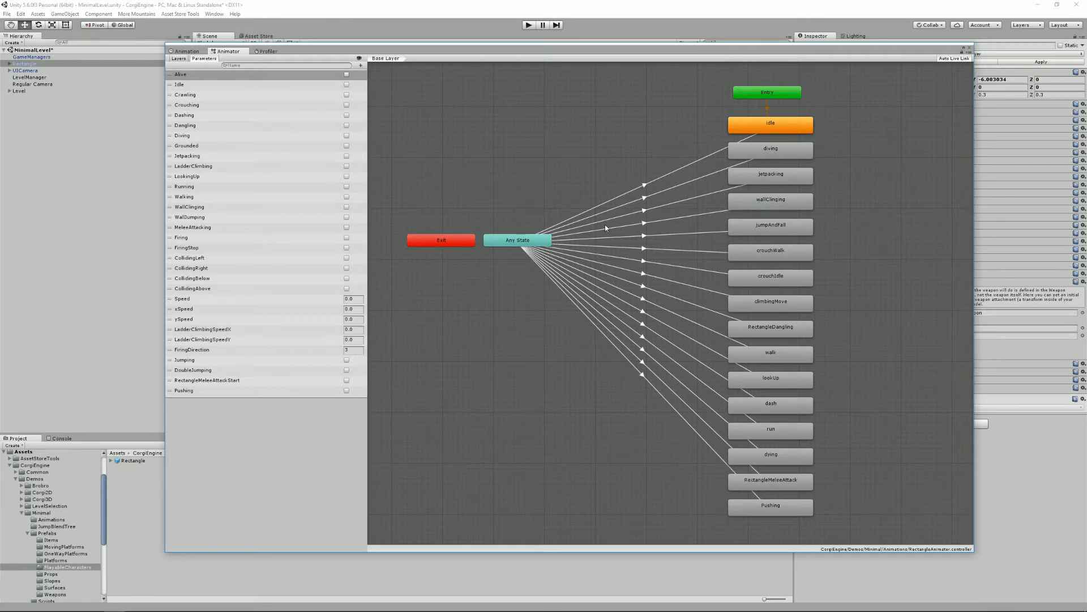
mouse_move(593, 232)
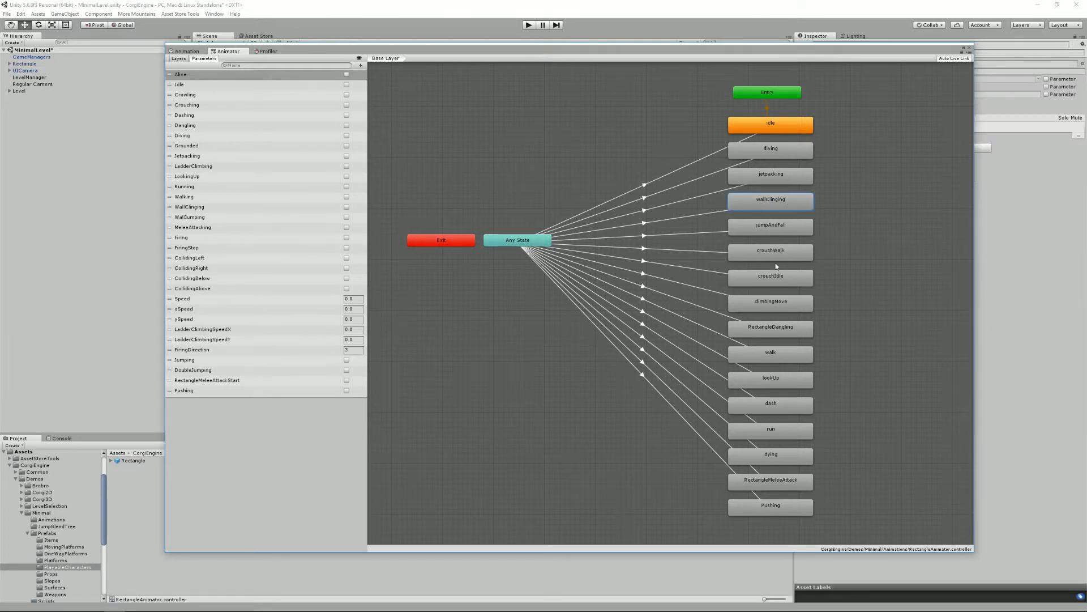
mouse_move(777, 330)
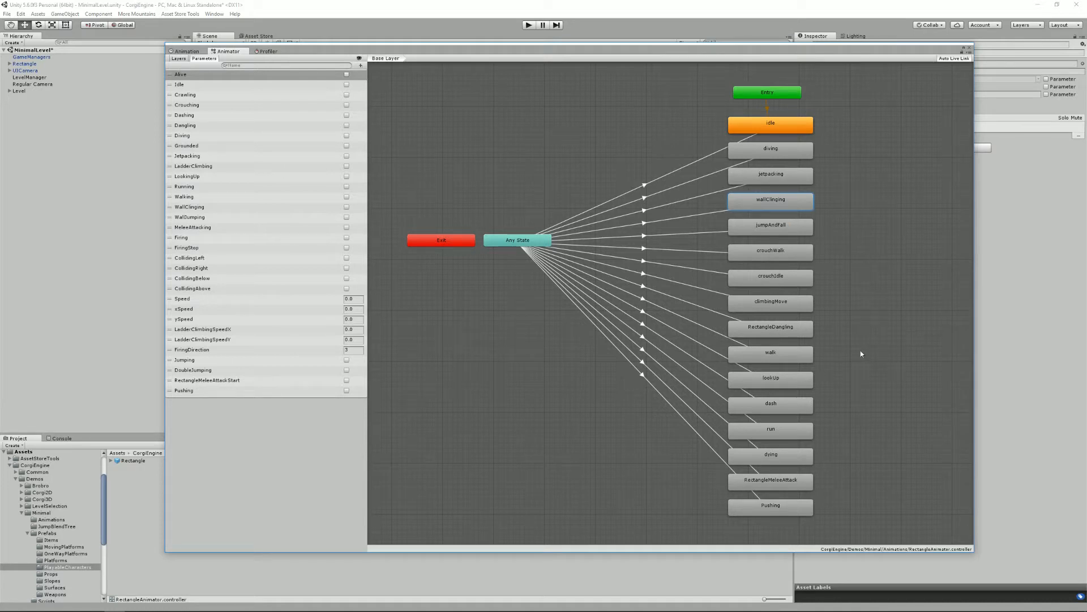
mouse_move(783, 195)
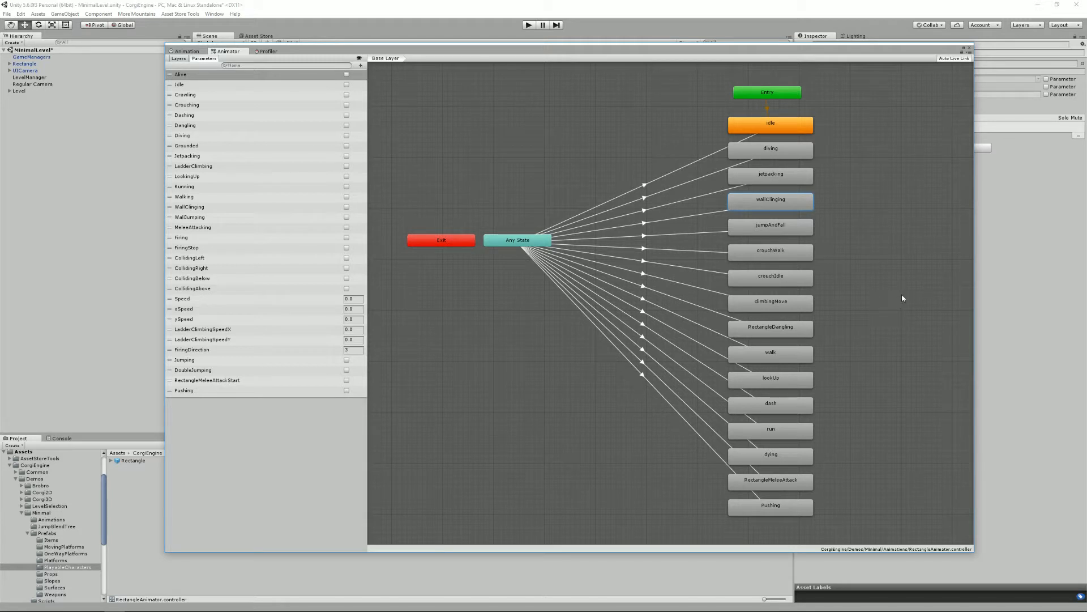
mouse_move(788, 355)
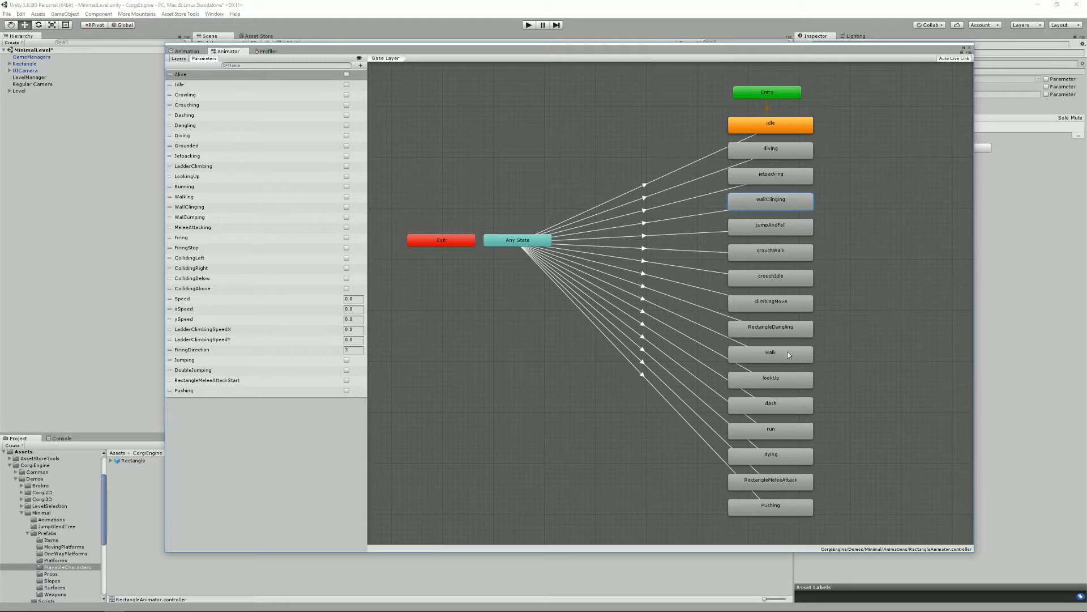
mouse_move(788, 284)
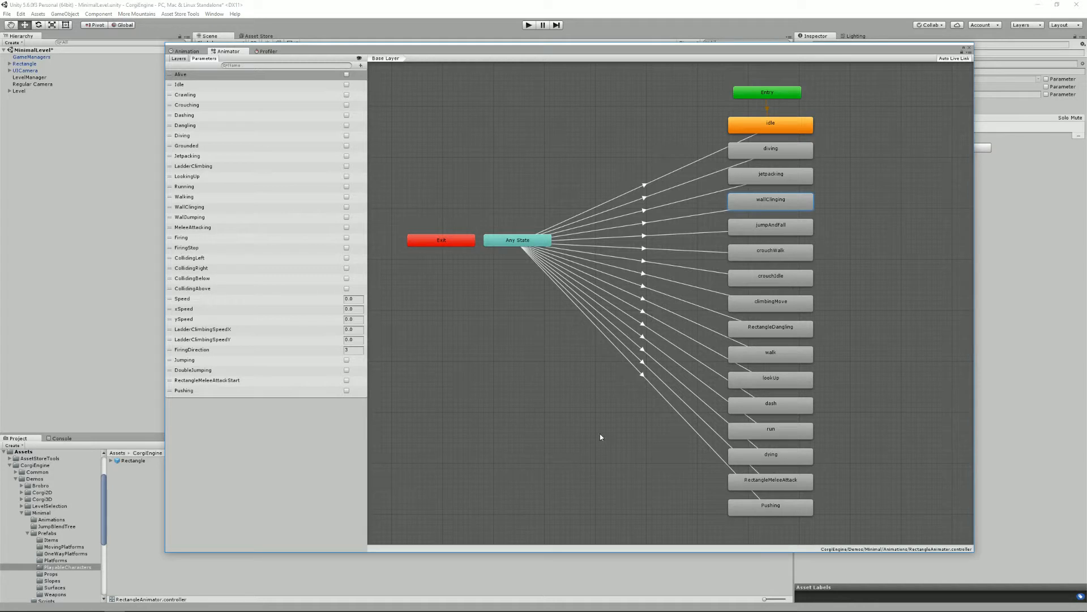
mouse_move(857, 313)
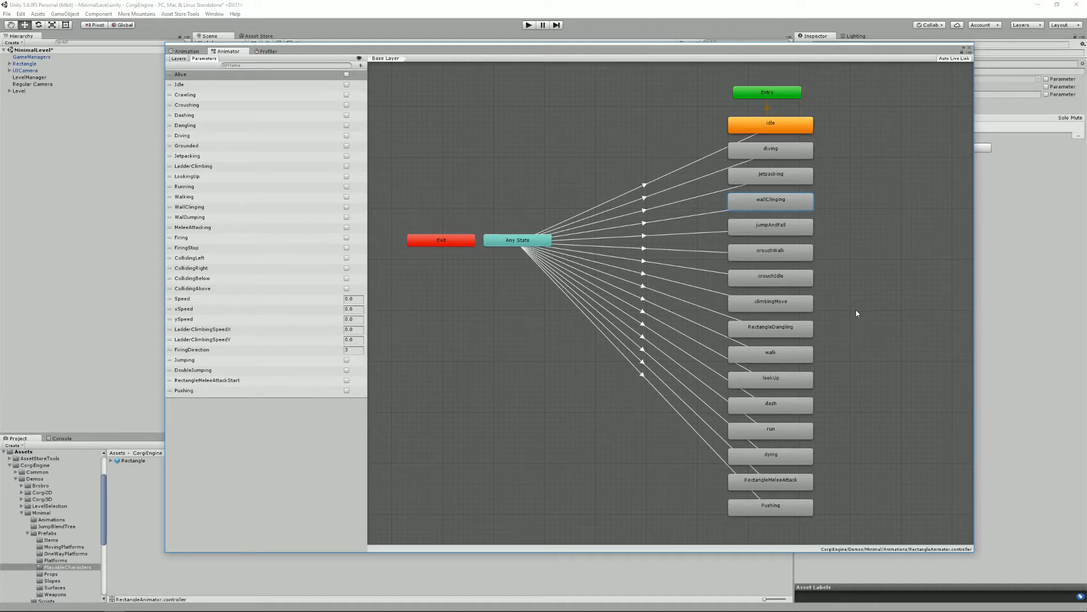
mouse_move(787, 234)
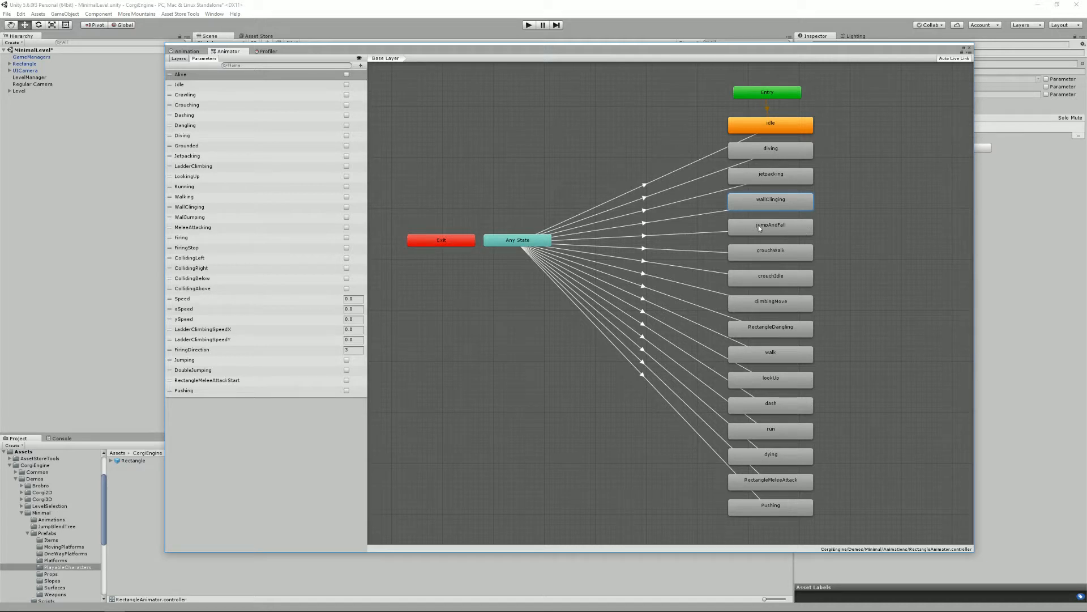
mouse_move(680, 213)
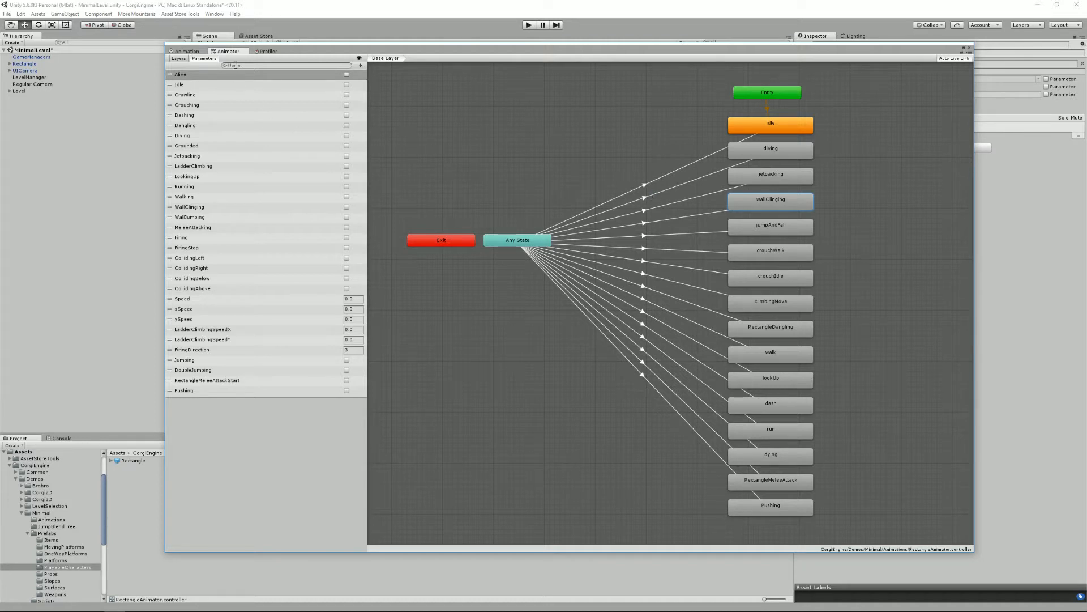
mouse_move(238, 91)
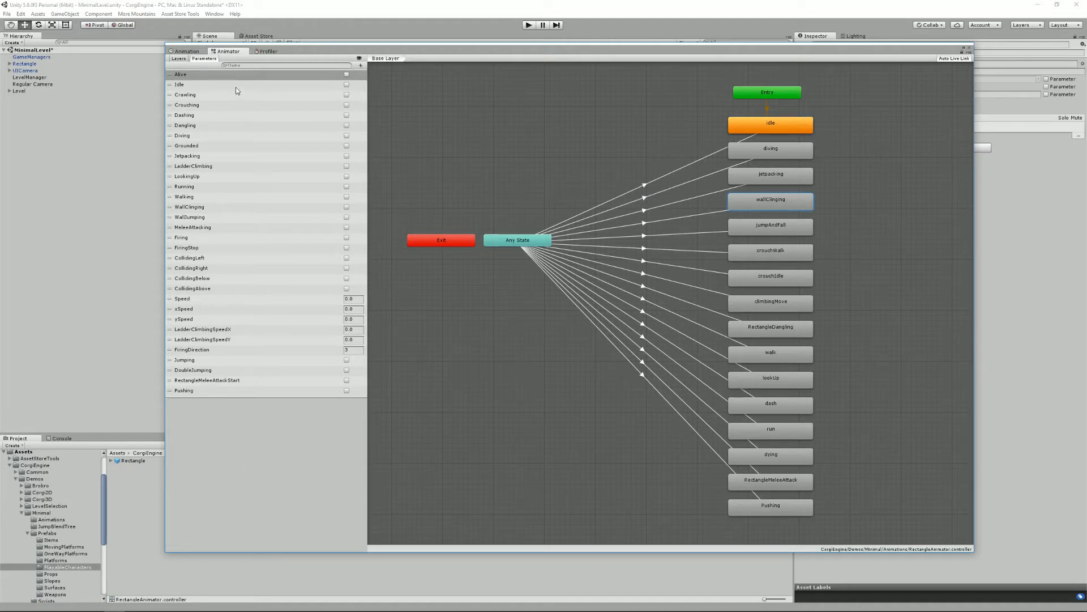
mouse_move(350, 91)
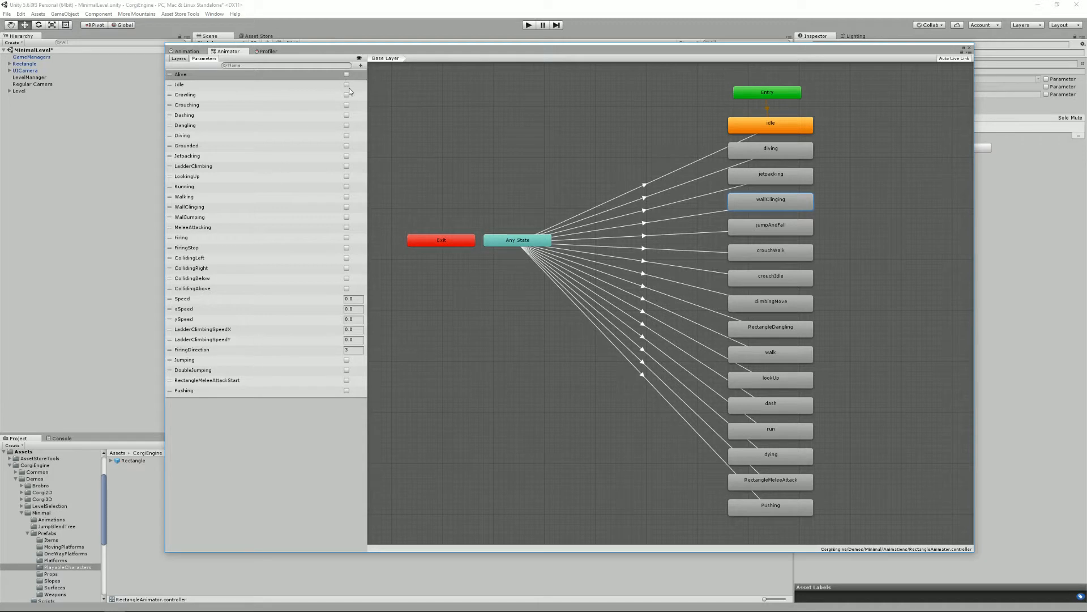
mouse_move(360, 361)
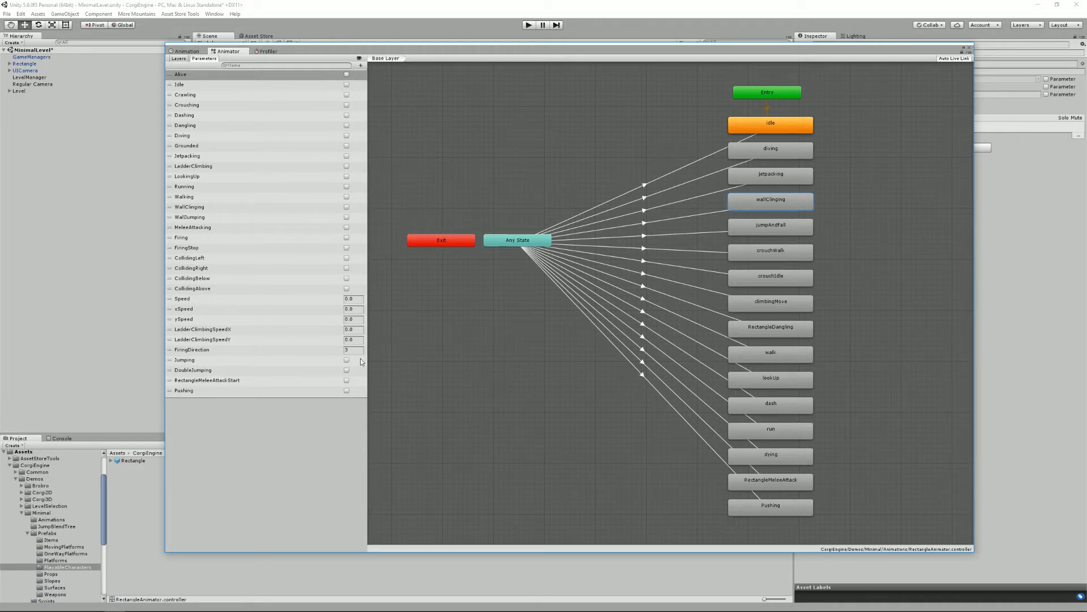
mouse_move(377, 246)
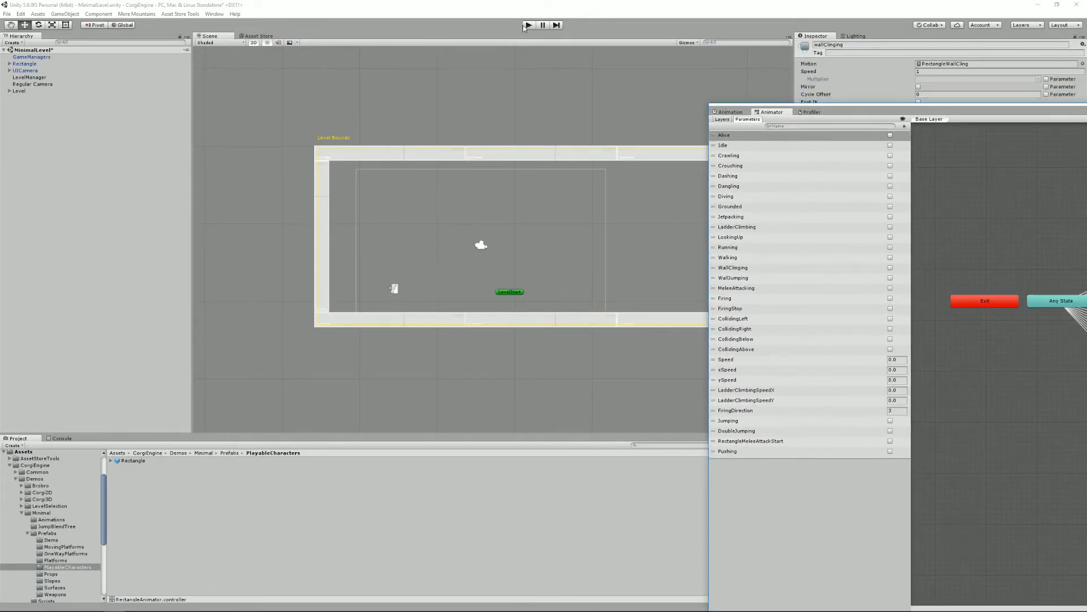
- Play MinimalLevel, inspect the Jumping parameter in the RectangleAnimator, then stop the game
left_click(528, 25)
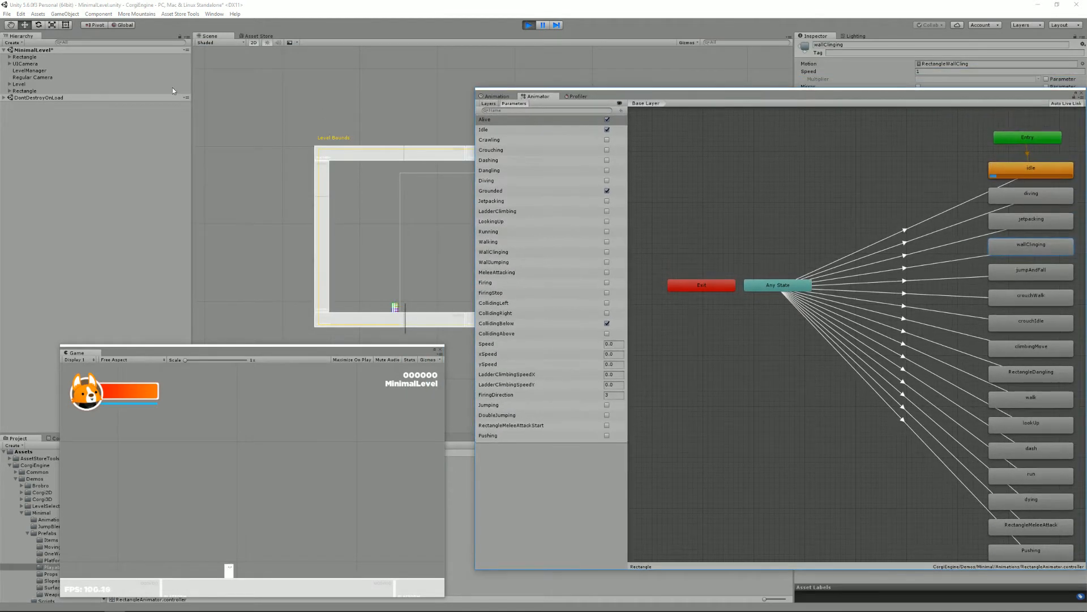
left_click(25, 91)
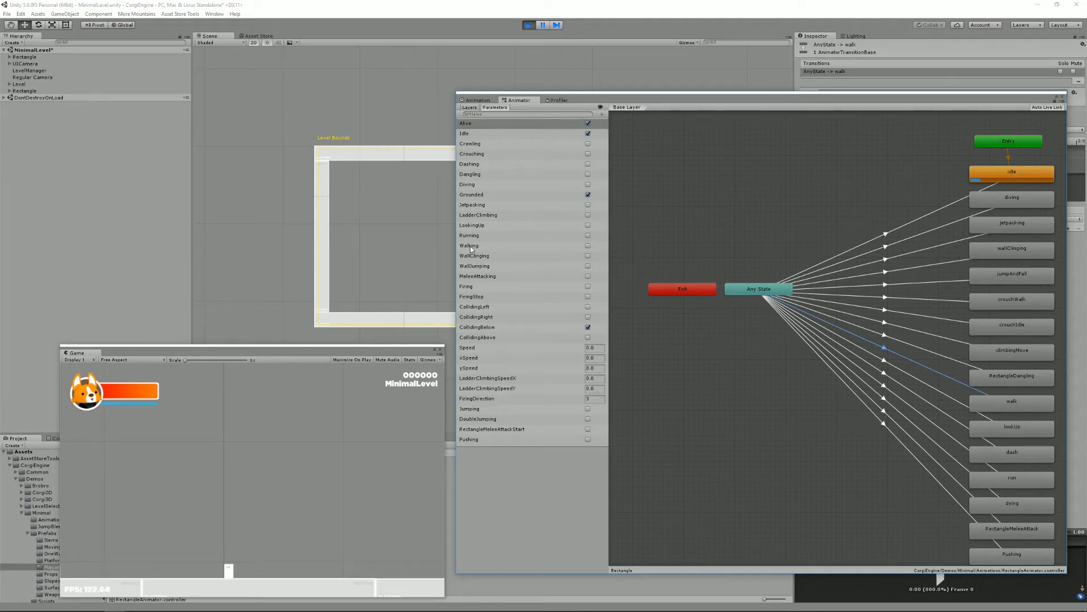
left_click(469, 245)
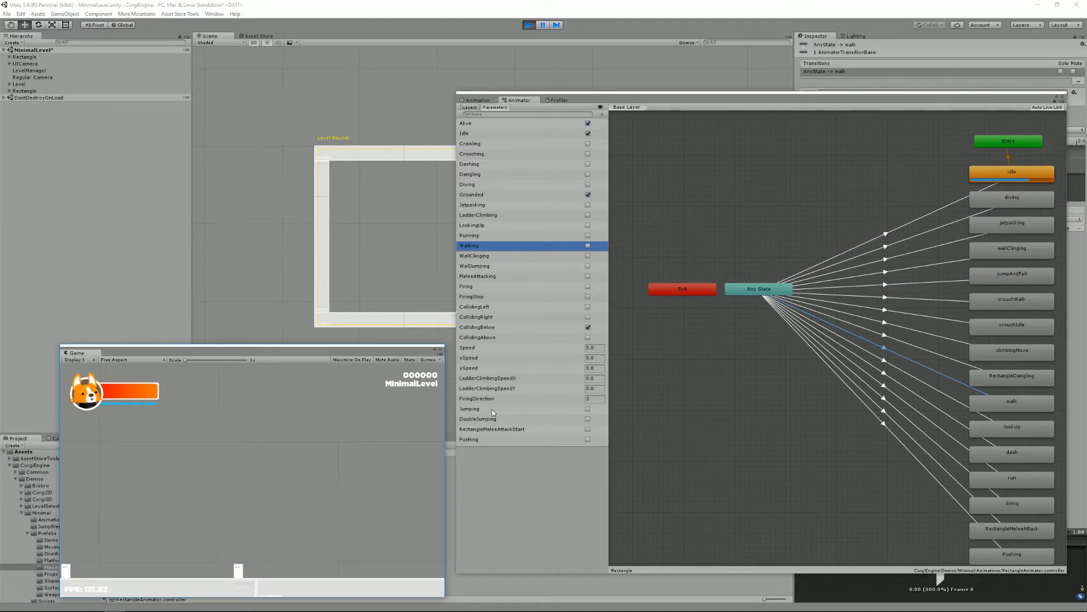
left_click(485, 409)
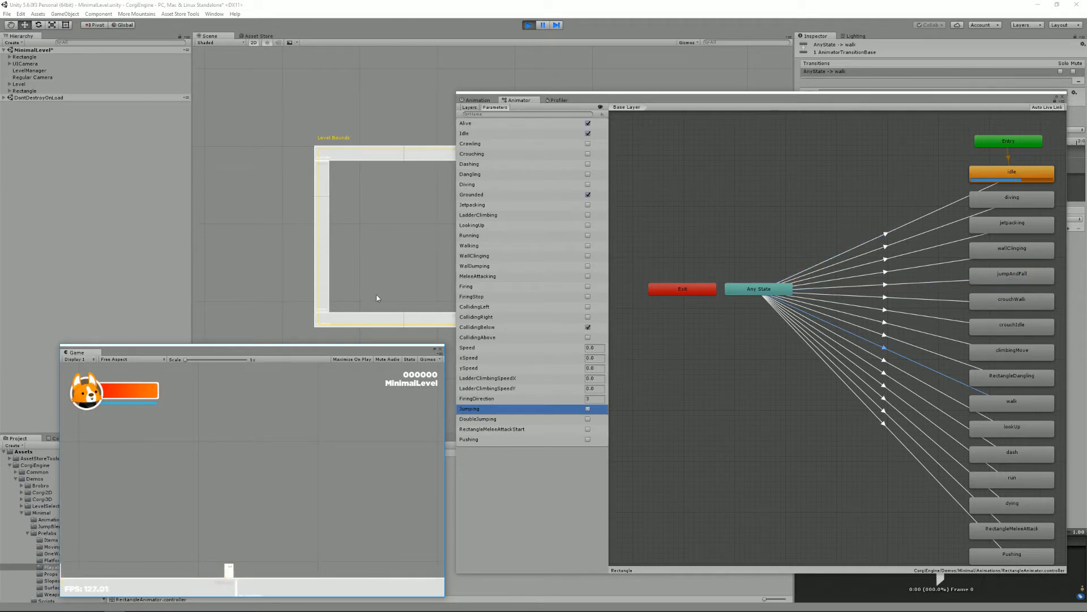
left_click(528, 25)
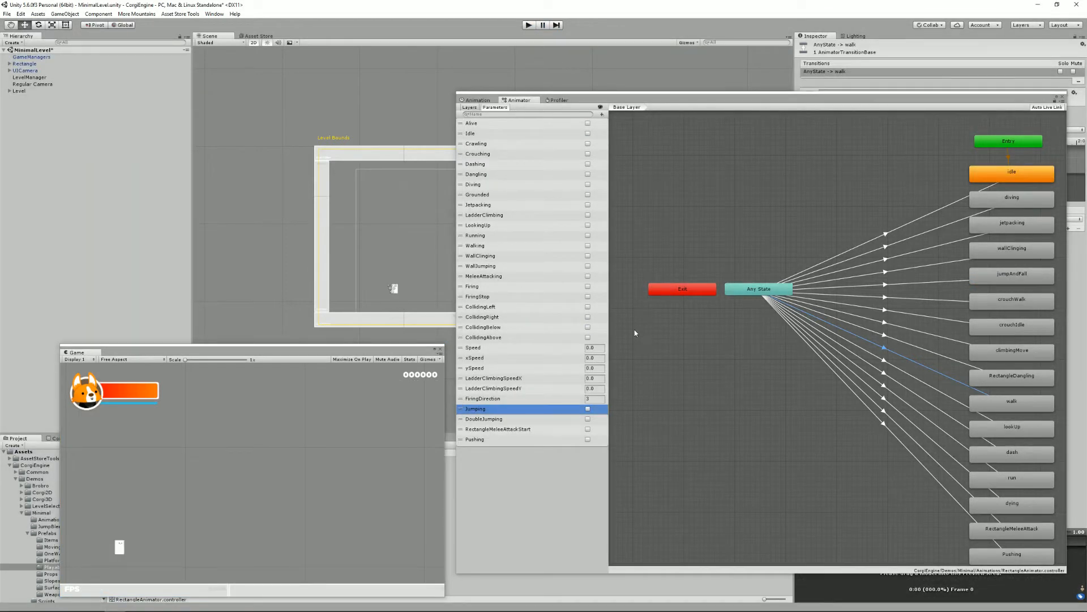
mouse_move(533, 179)
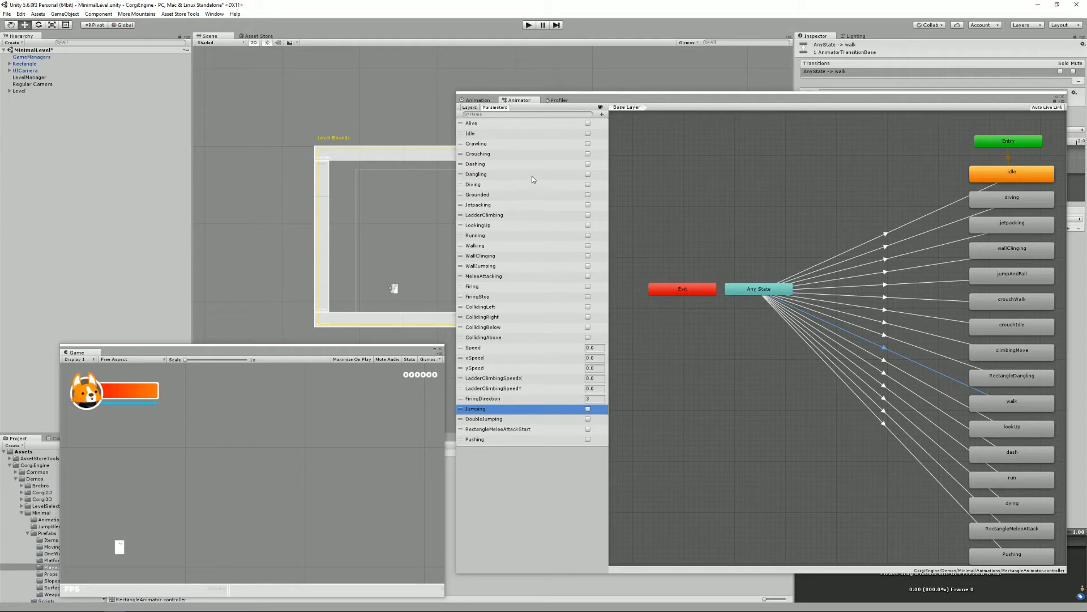
mouse_move(531, 228)
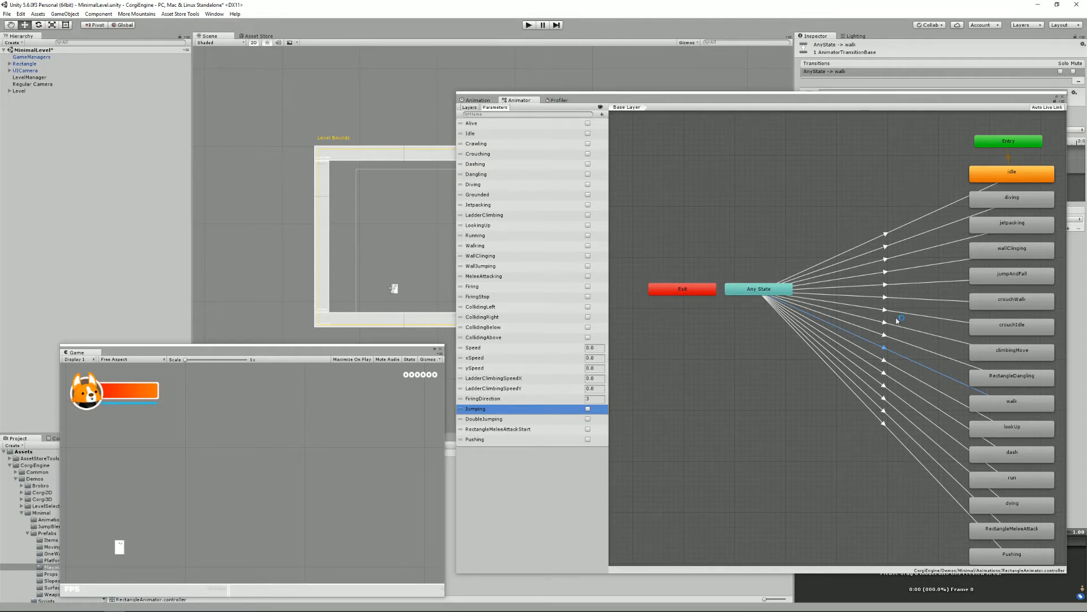
- Inspect the Any State to crouchWalk transition, adding and removing an extra condition
left_click(902, 319)
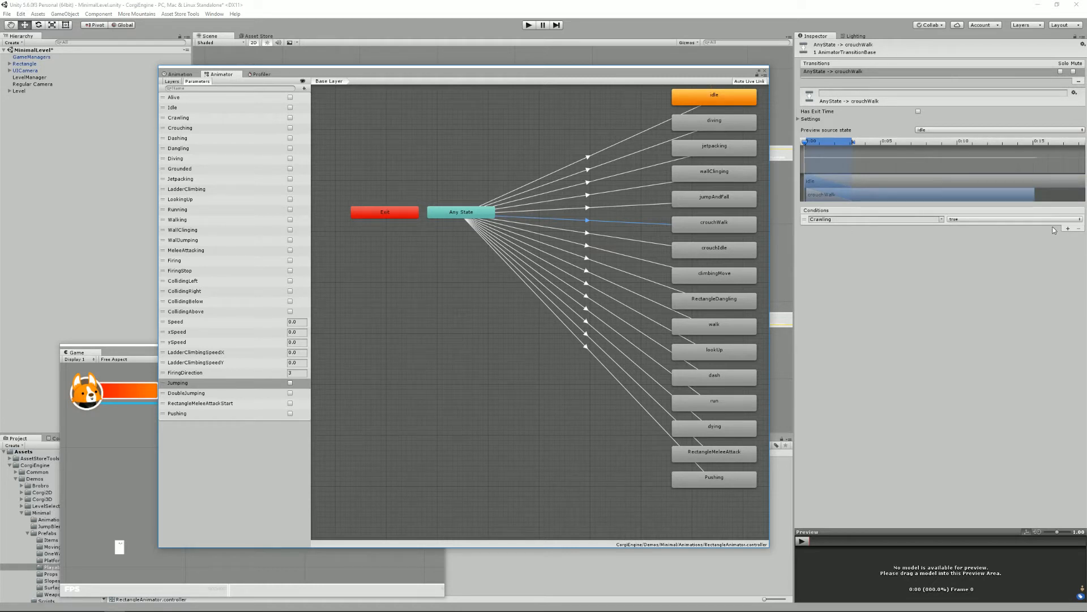
left_click(1068, 237)
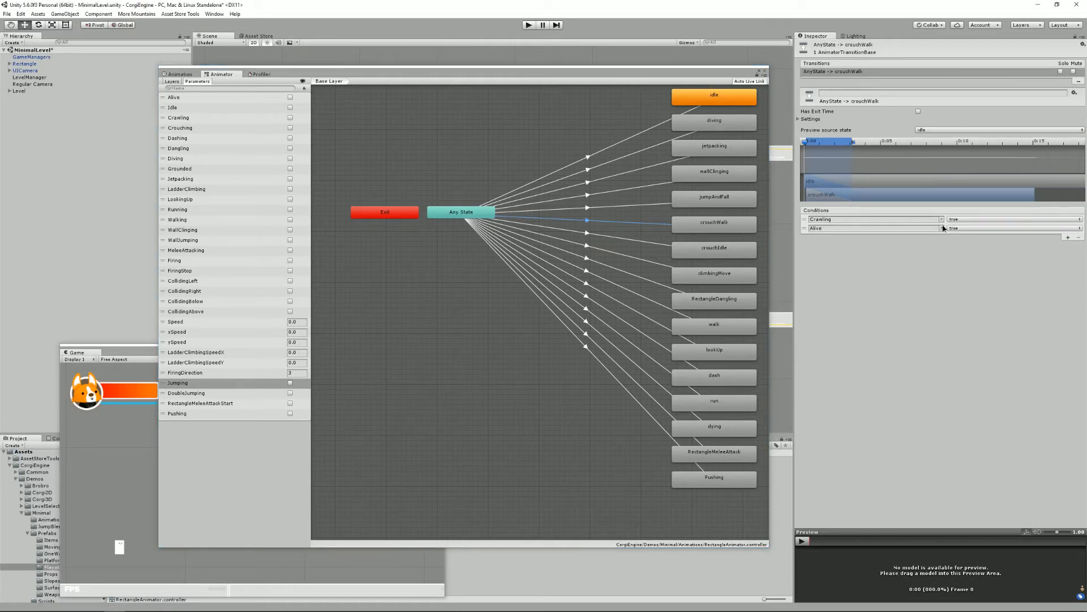
left_click(1068, 237)
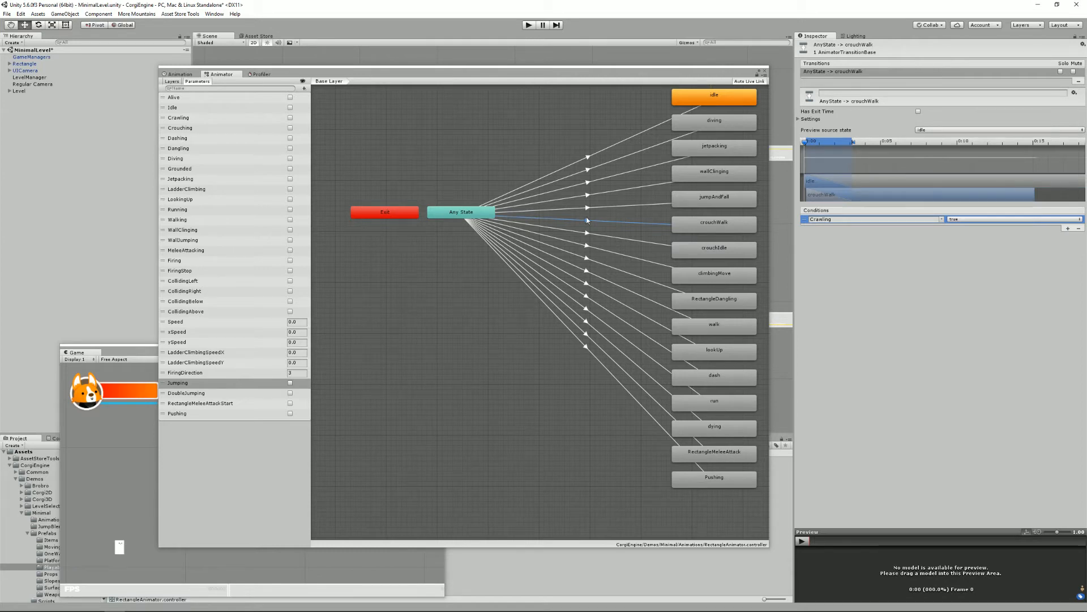
mouse_move(553, 80)
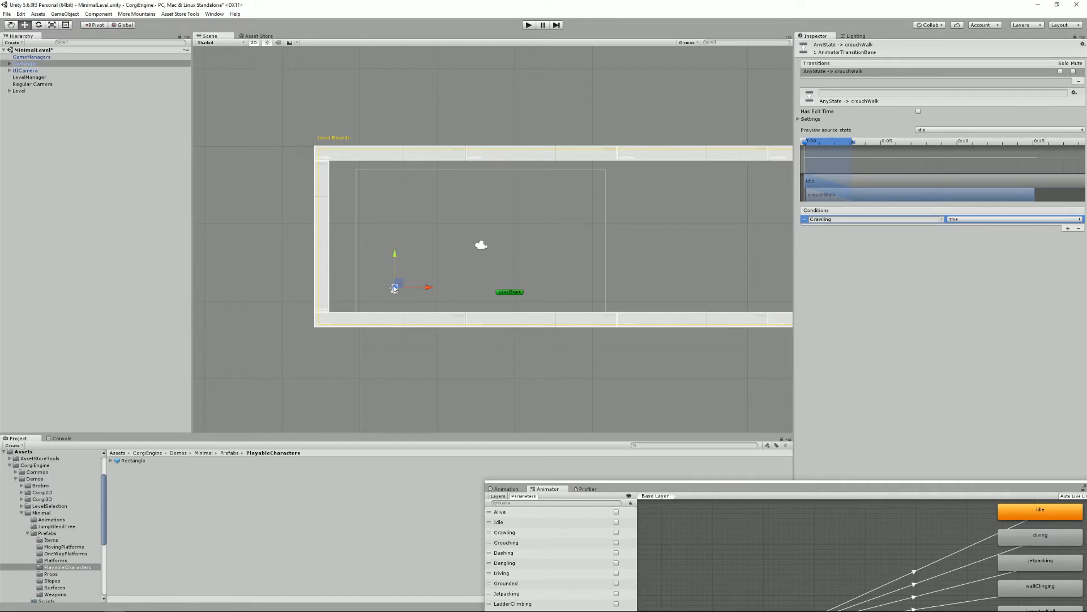
- Select the Rectangle character in the Hierarchy to show its abilities
left_click(24, 62)
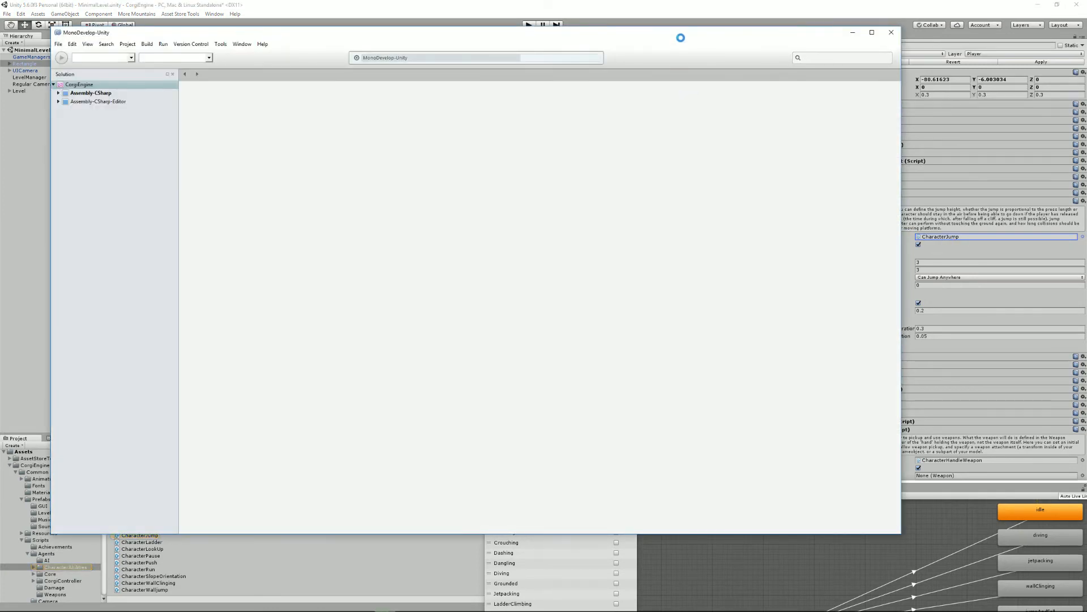
- Open CharacterJump.cs, close AIWalk.cs, and scroll to the animator parameter methods
double_click(121, 254)
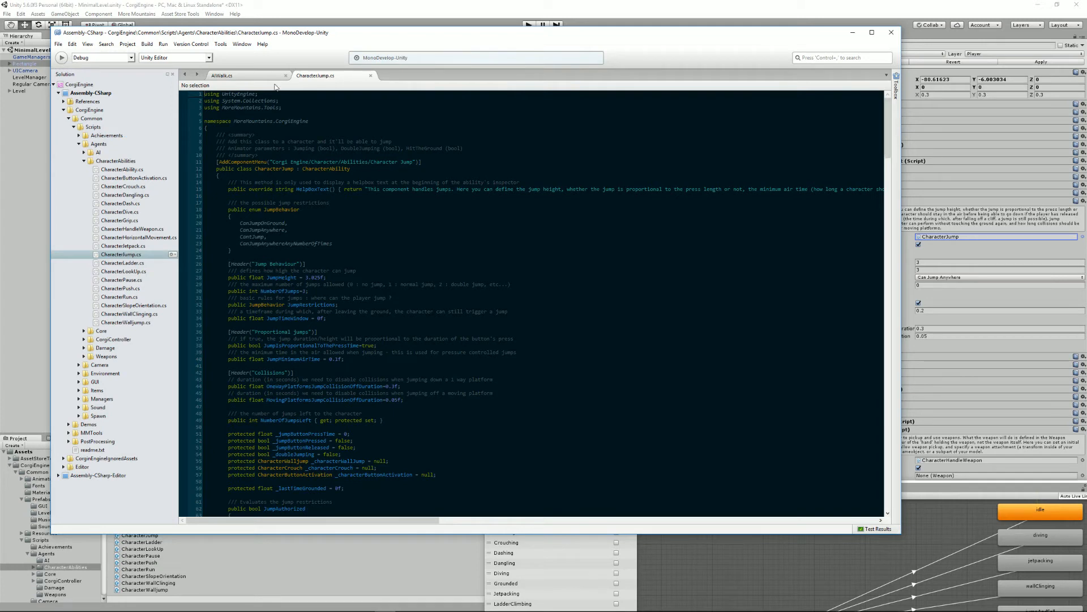
left_click(285, 75)
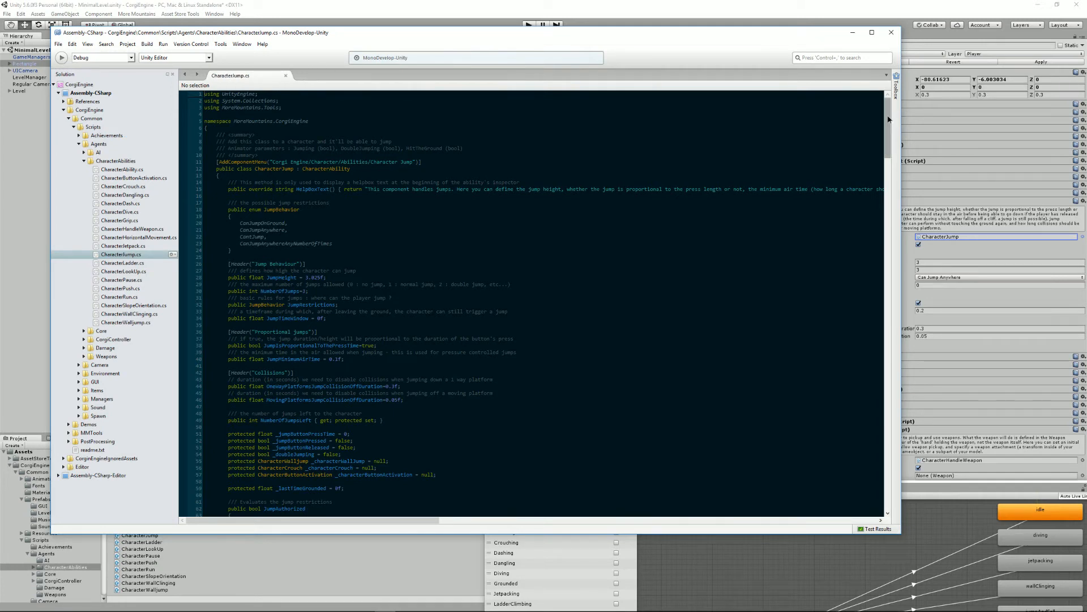
scroll("down", 3)
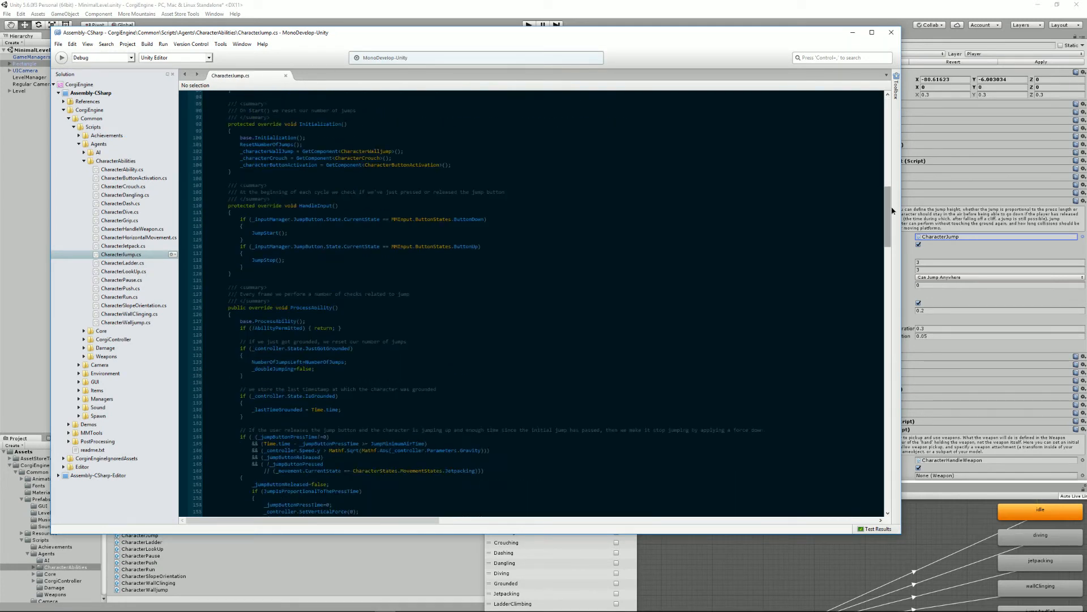
scroll("down", 3)
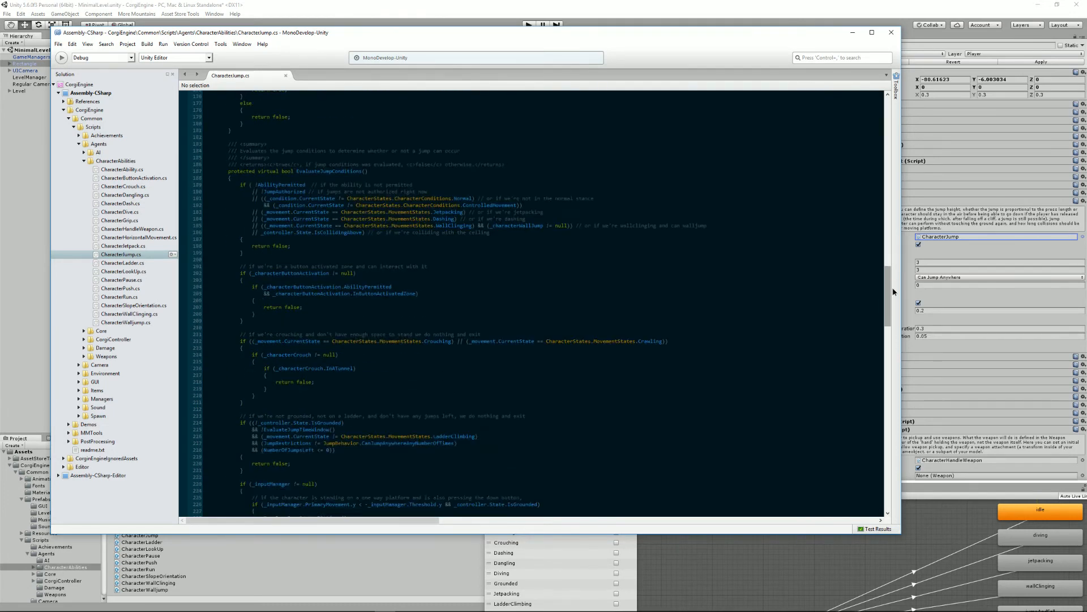
scroll("down", 3)
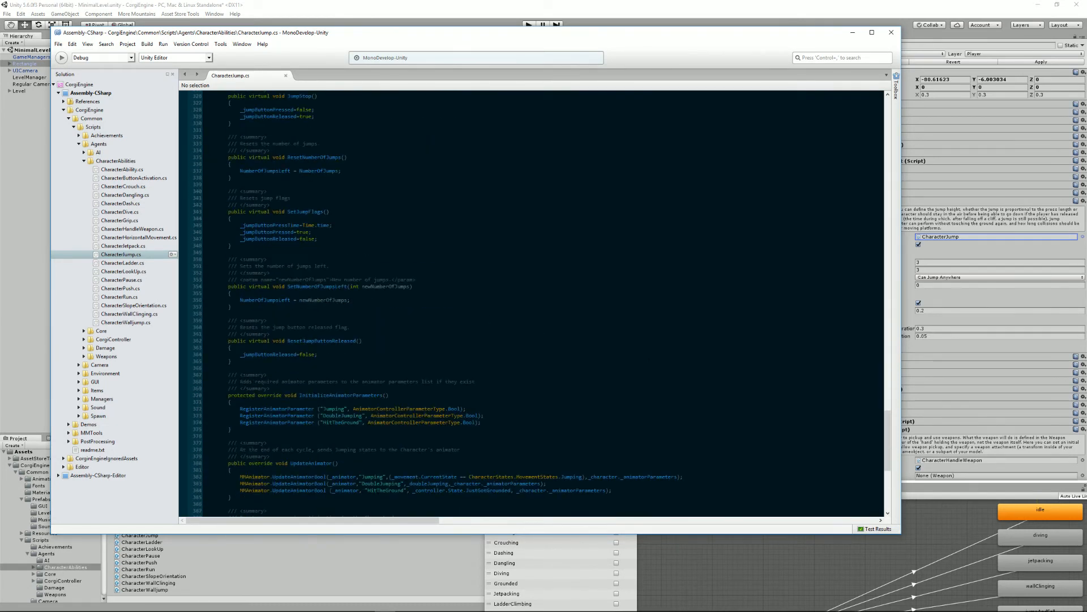
scroll("down", 3)
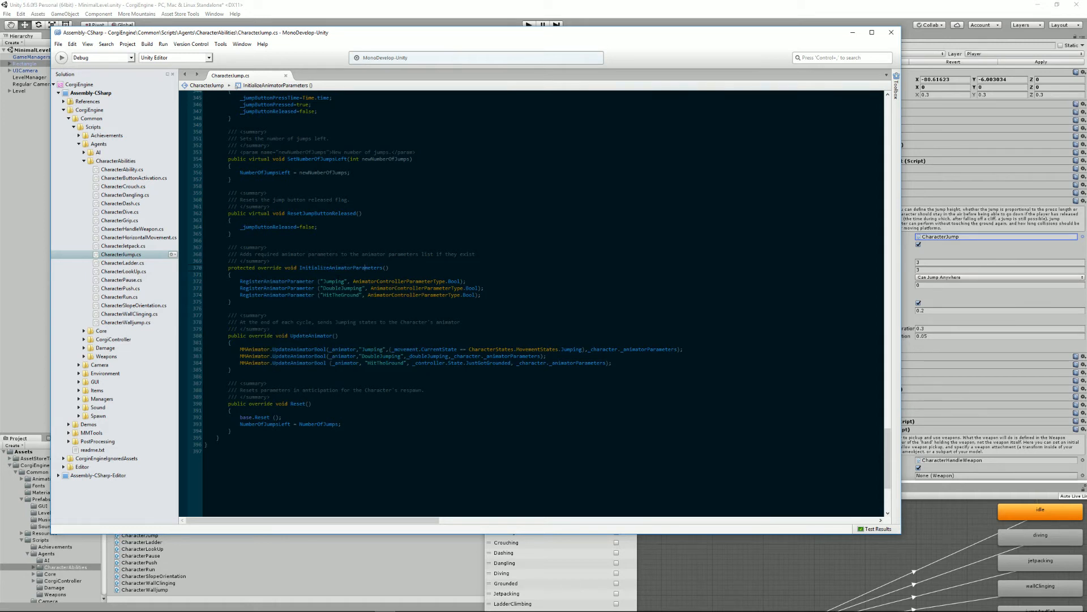
mouse_move(444, 294)
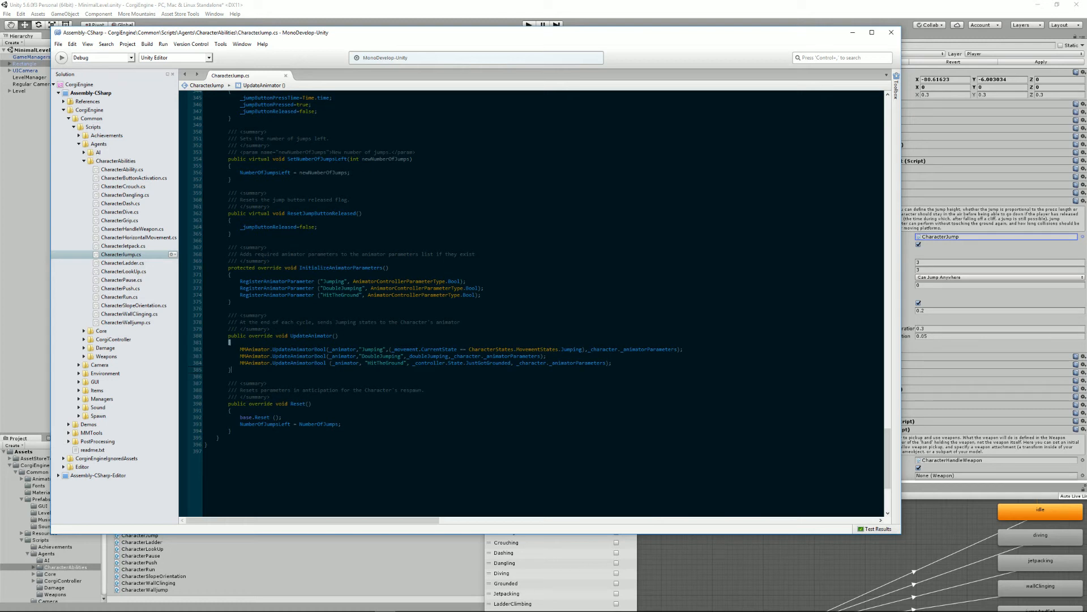
mouse_move(346, 356)
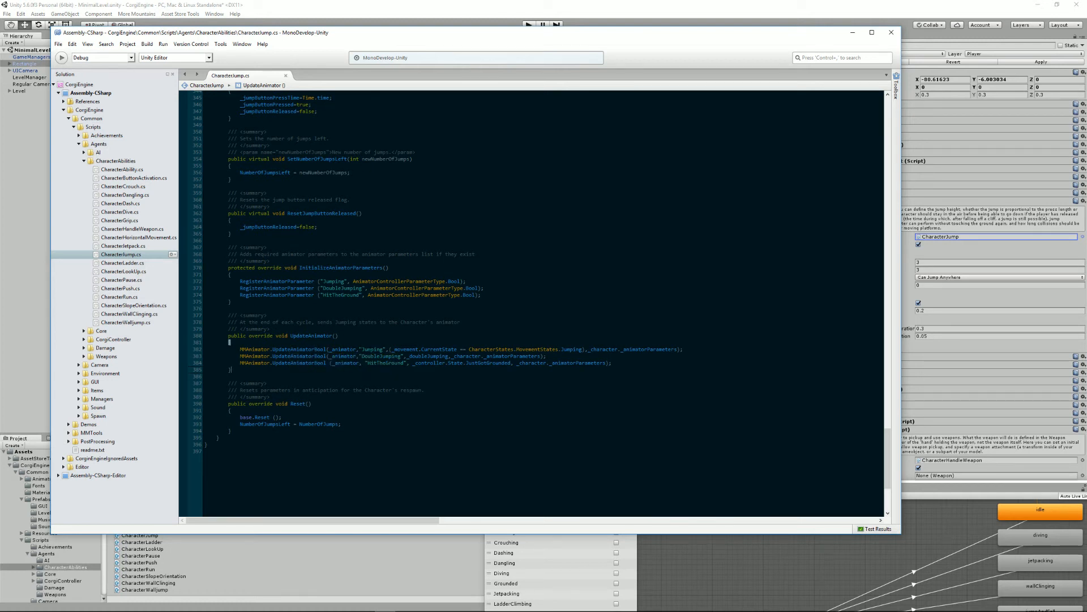
- Highlight _animator in UpdateAnimator and open CharacterAbility.cs in a second tab
double_click(340, 349)
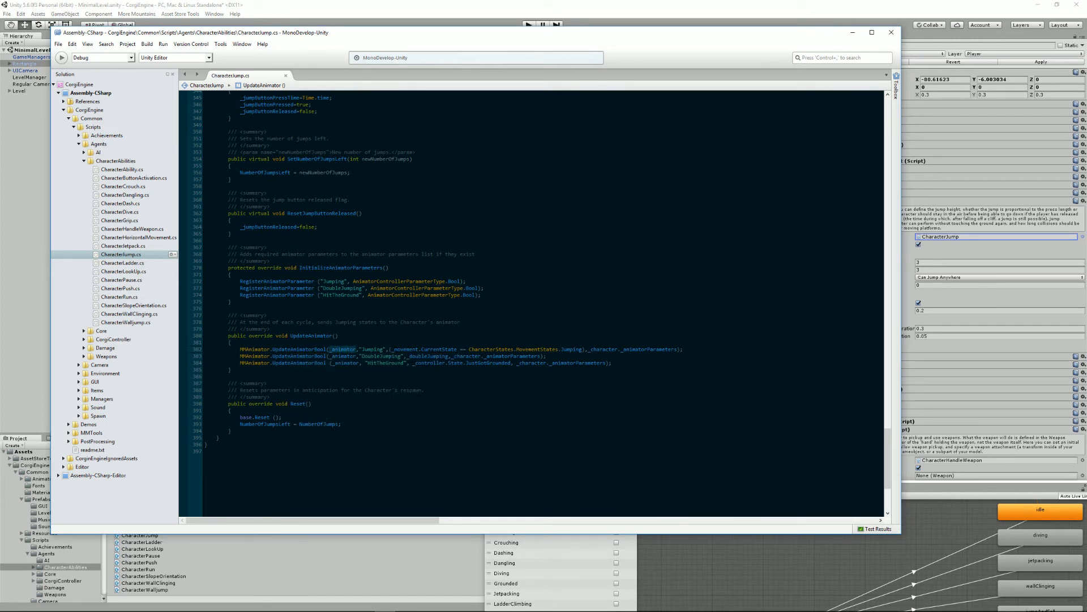
left_click(585, 342)
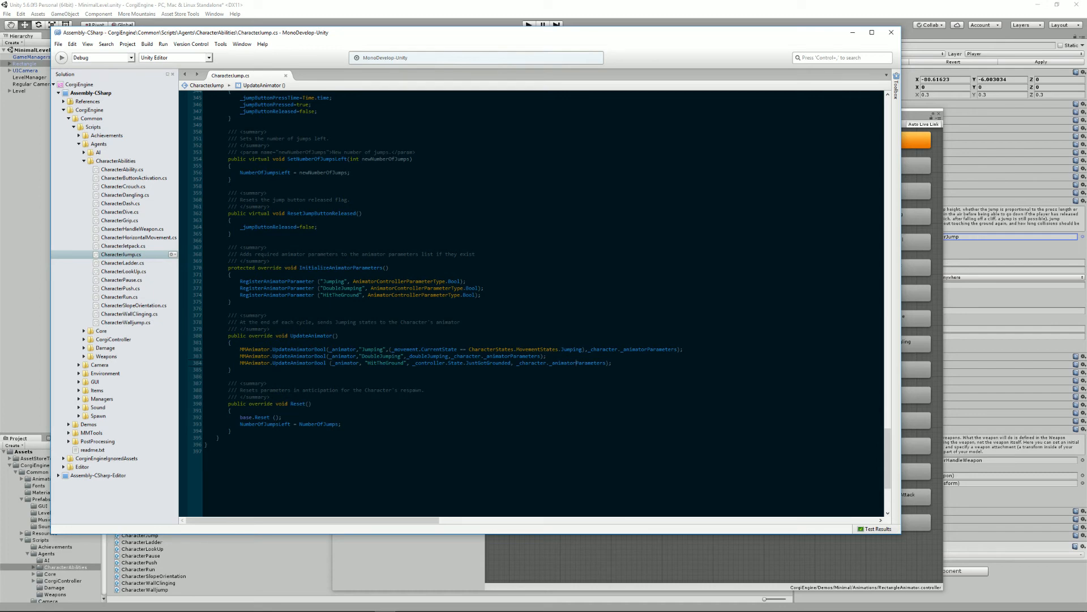
scroll("up", 3)
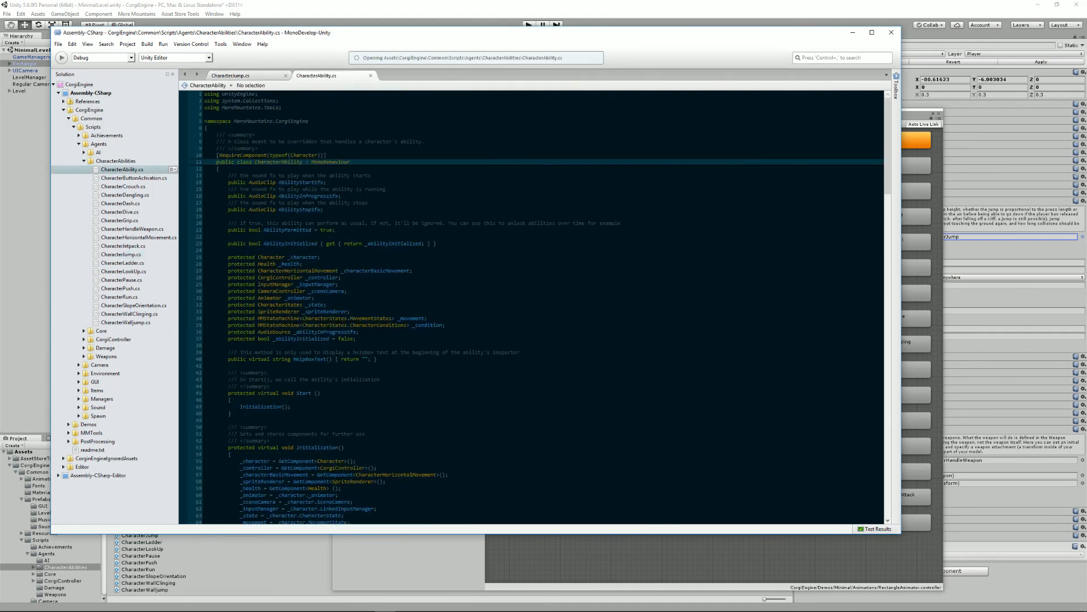
- Scroll CharacterAbility.cs down to its empty virtual UpdateAnimator method
scroll("down", 3)
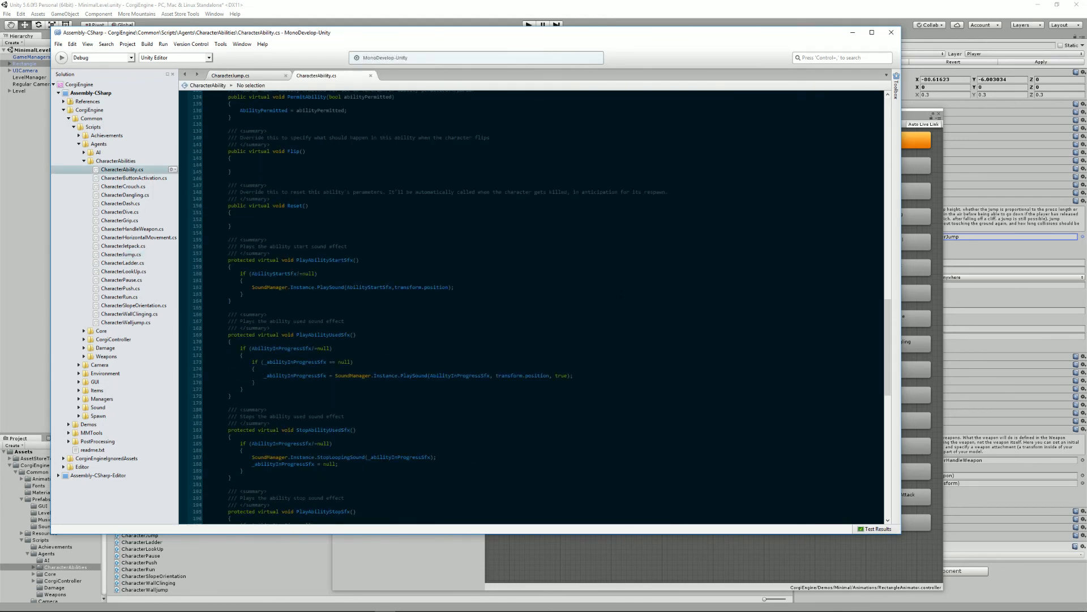
scroll("down", 3)
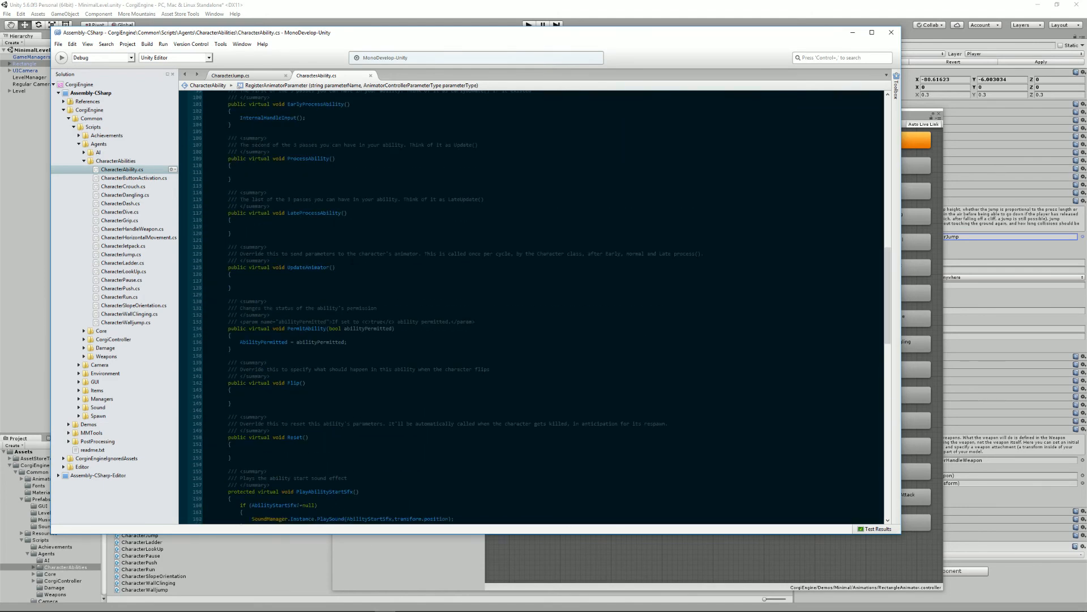
left_click(284, 267)
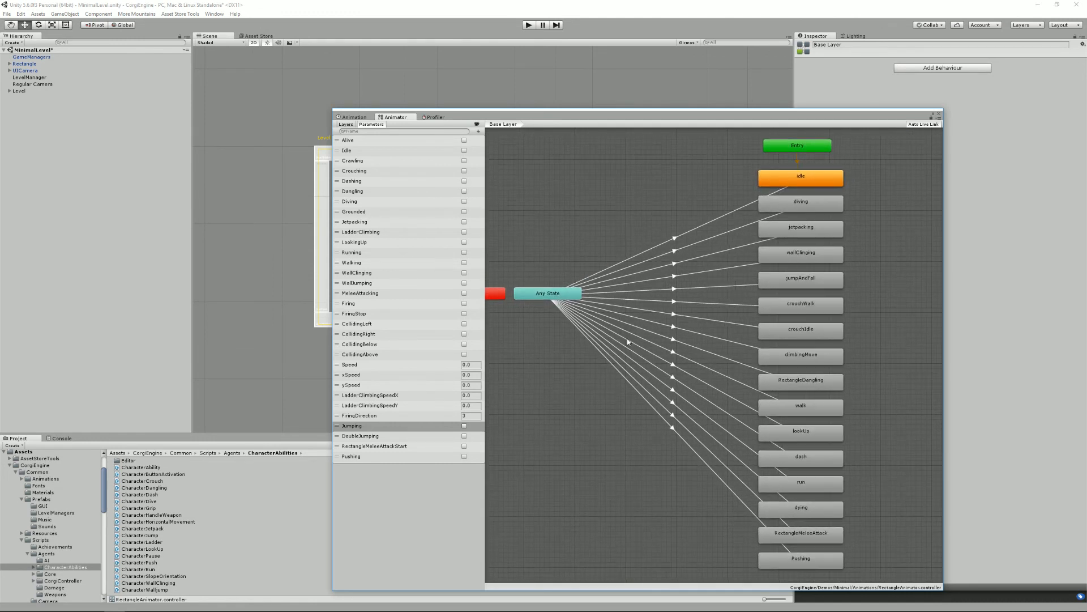
mouse_move(881, 282)
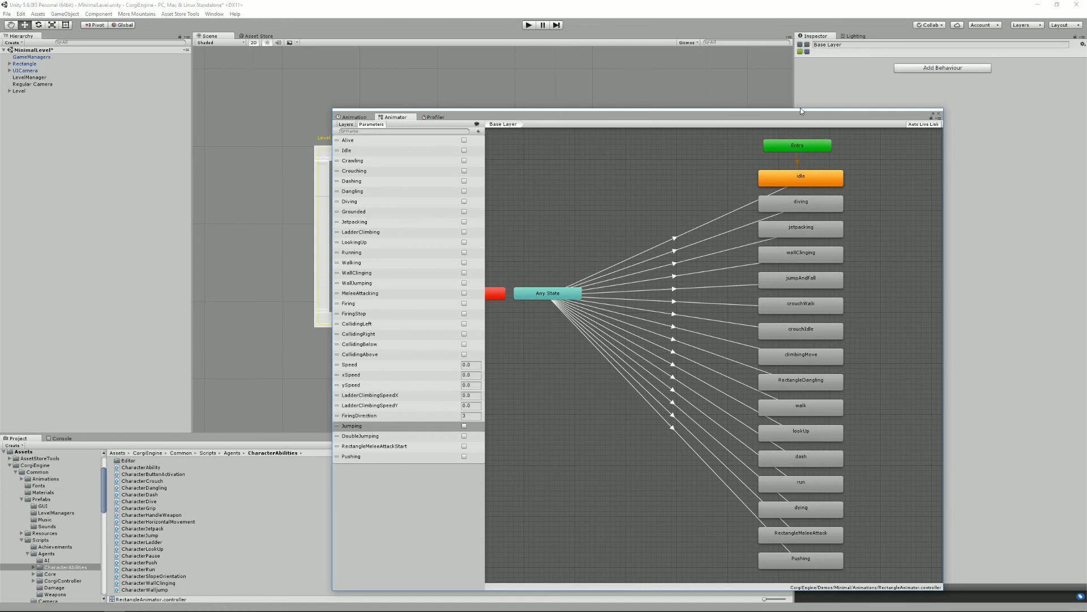
- Drag the Animator window up so the whole RectangleAnimator graph is visible
left_click_drag(801, 113, 800, 52)
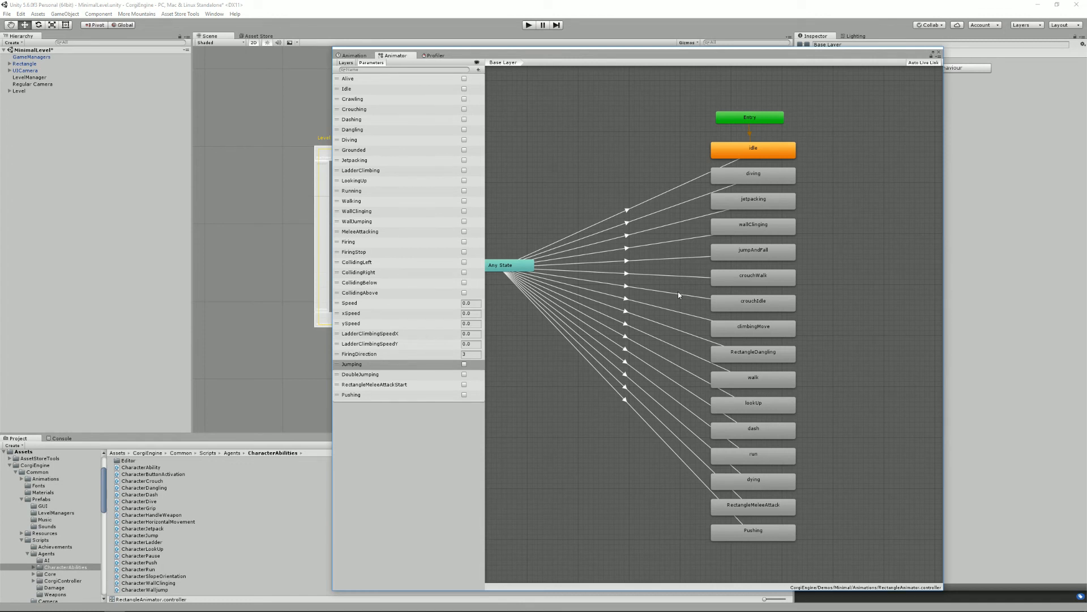
mouse_move(629, 317)
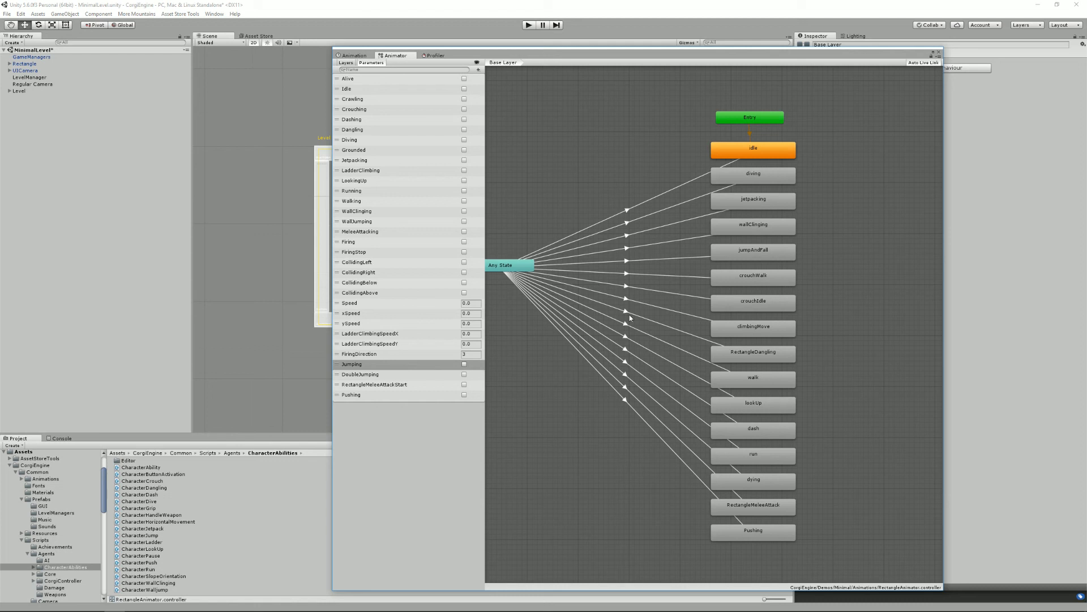